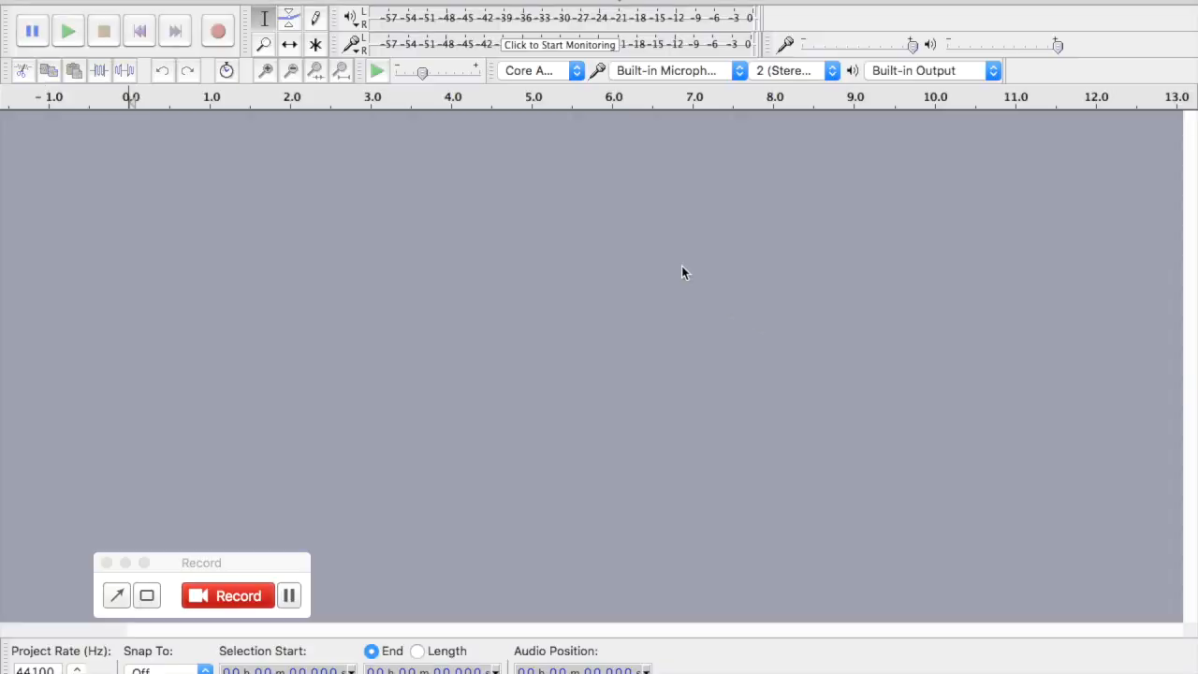
{"action": "mouse_move", "coordinate": [281, 560]}
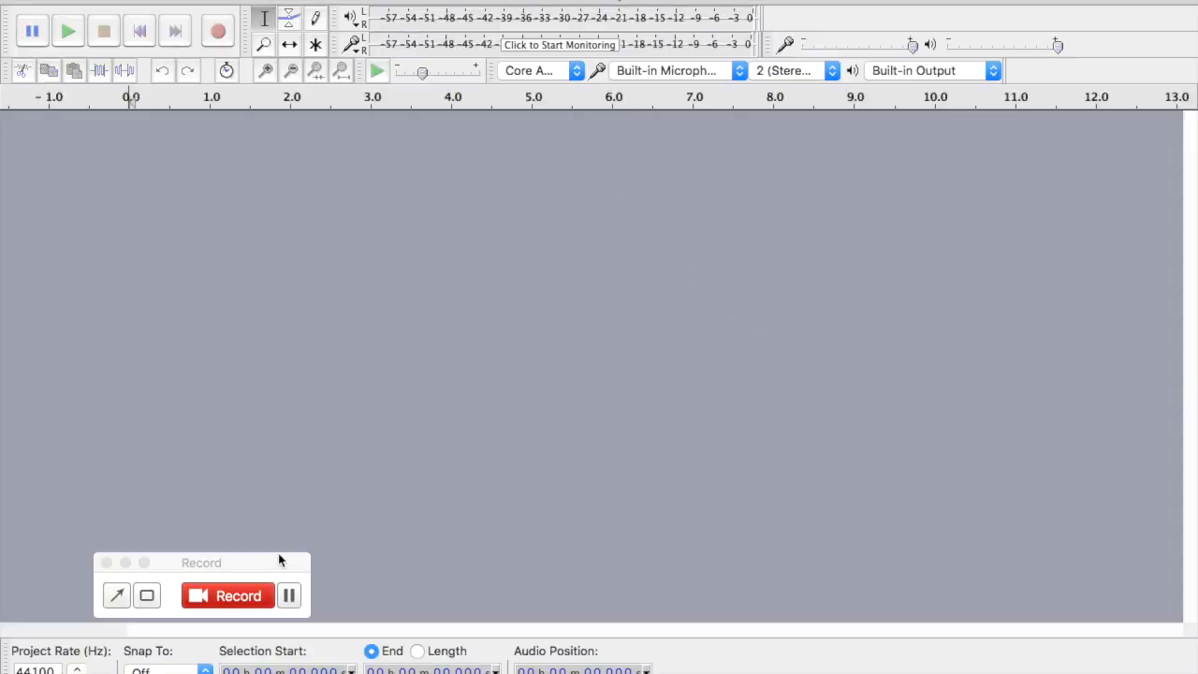
Step: Set Scarlett 2i2 USB as recording device, keep Built-in Output for playback, and reach the channel choices
{"action": "left_click_drag", "start_coordinate": [203, 561], "coordinate": [906, 644]}
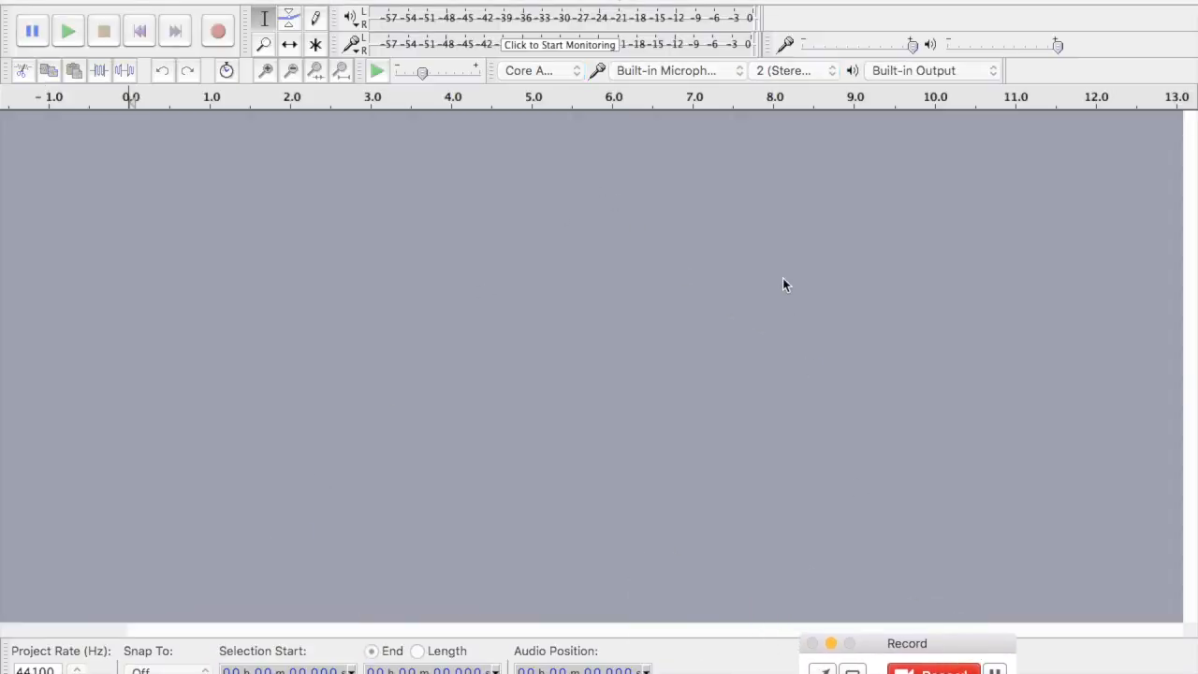
{"action": "mouse_move", "coordinate": [677, 79]}
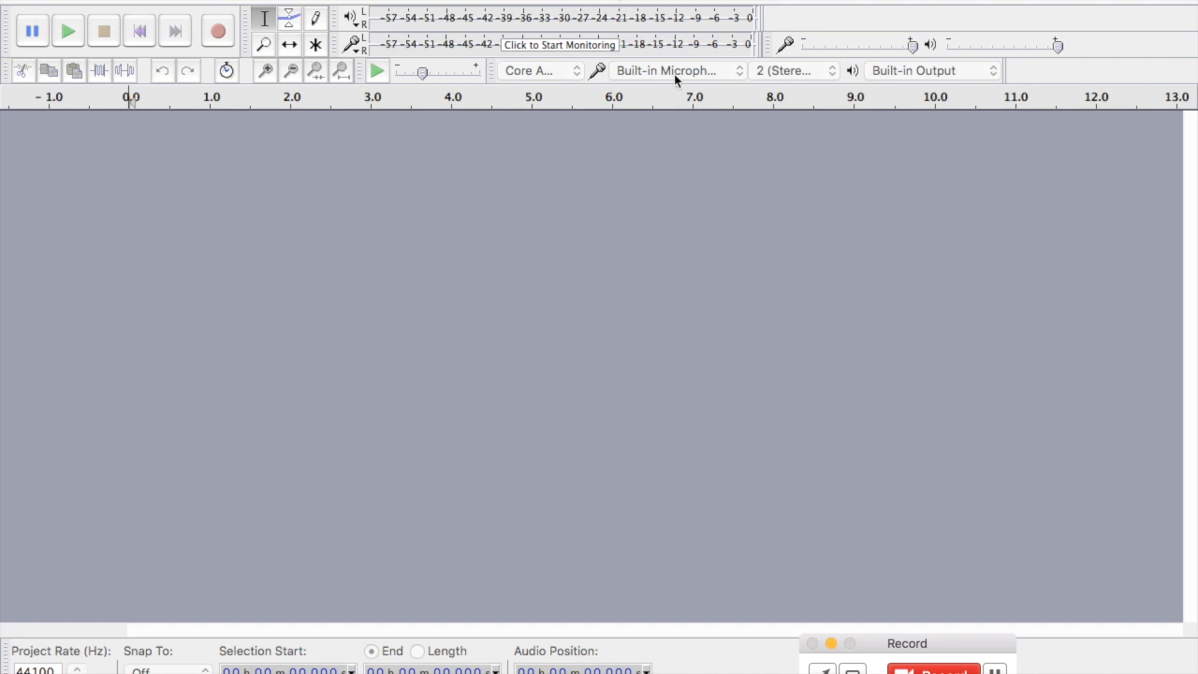
{"action": "left_click", "coordinate": [674, 71]}
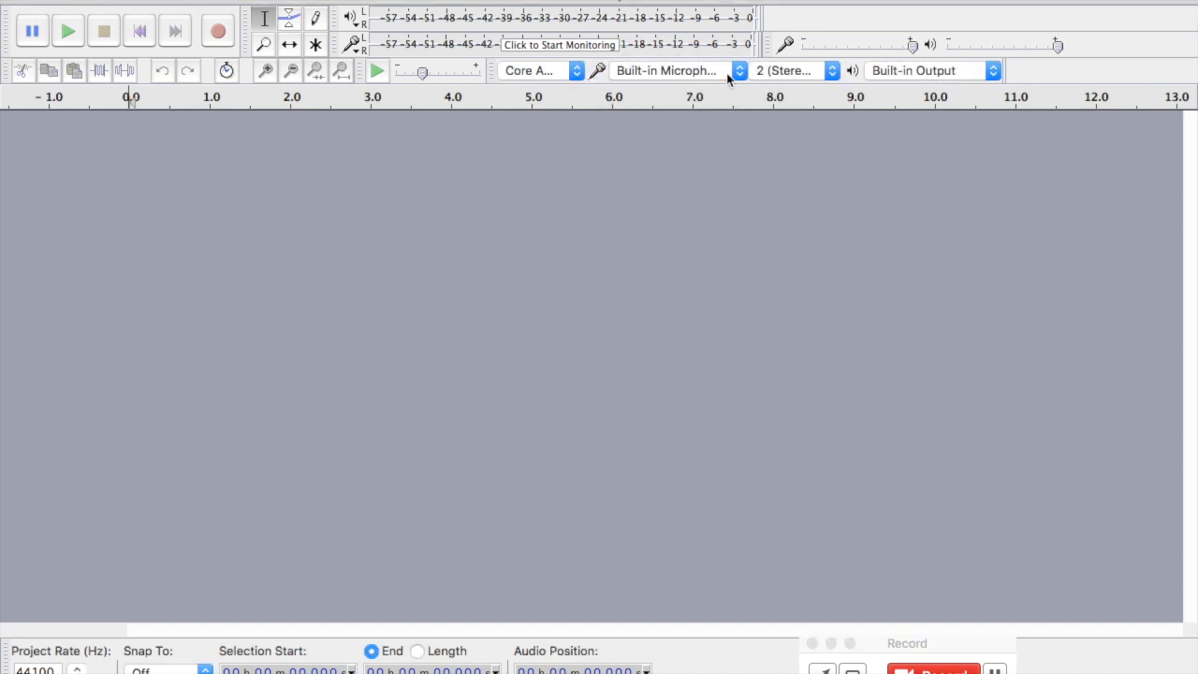
{"action": "left_click", "coordinate": [664, 71]}
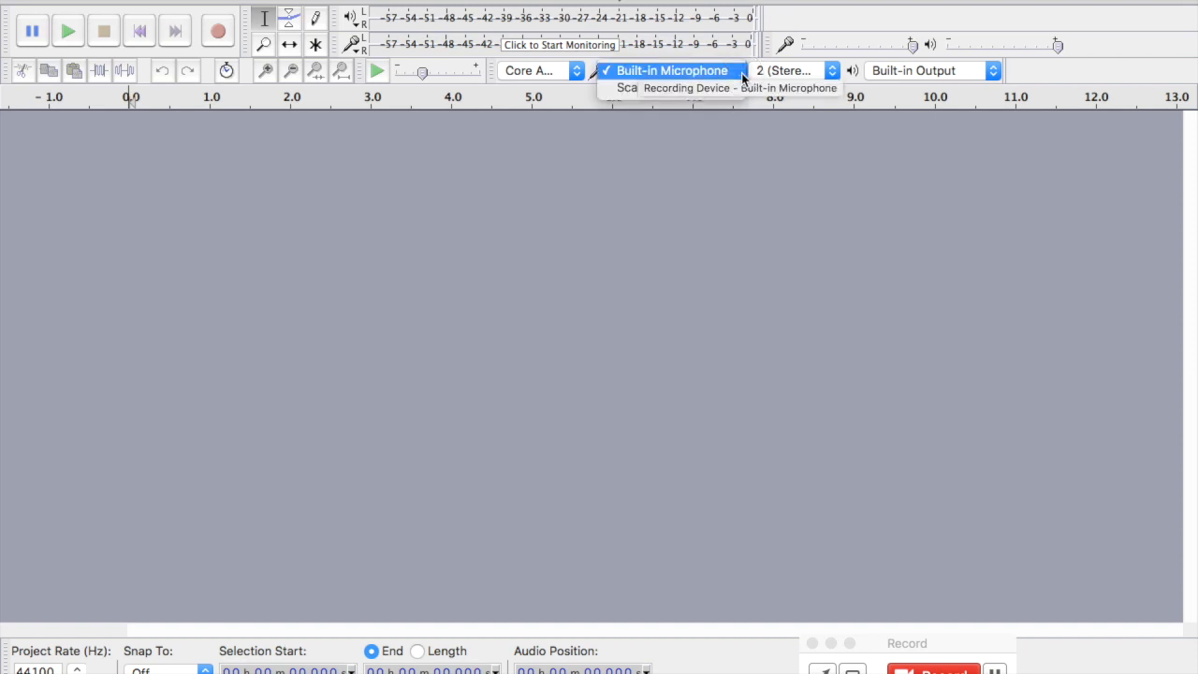
{"action": "left_click", "coordinate": [670, 88]}
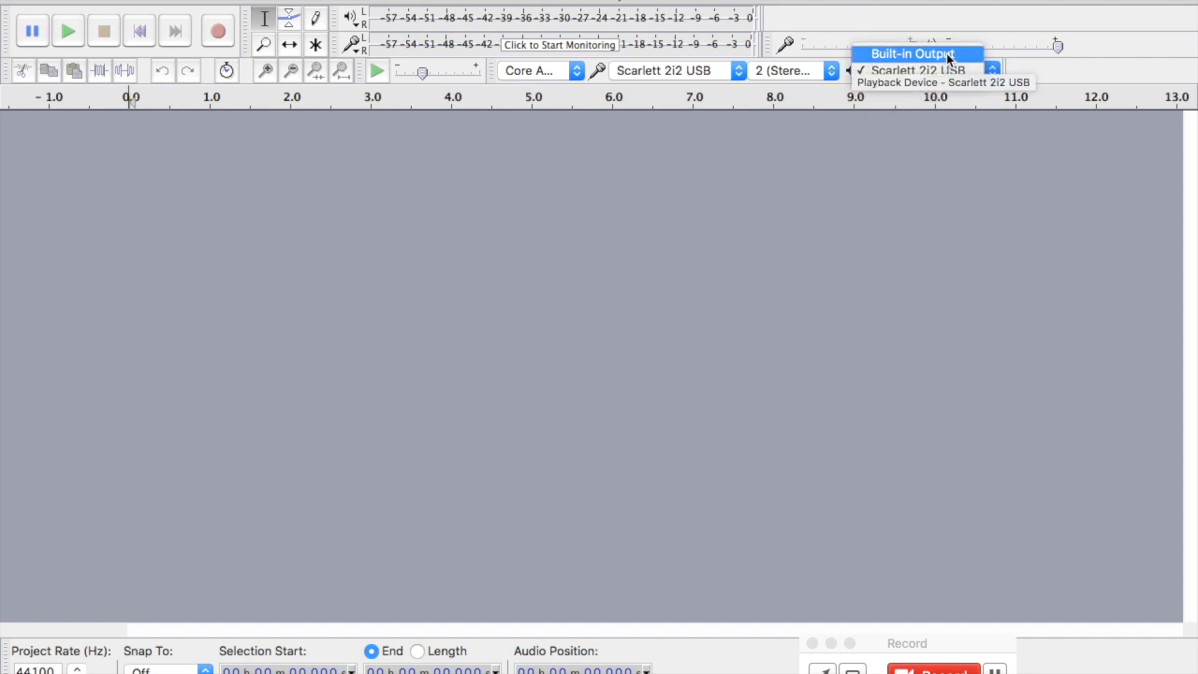
{"action": "left_click", "coordinate": [909, 52]}
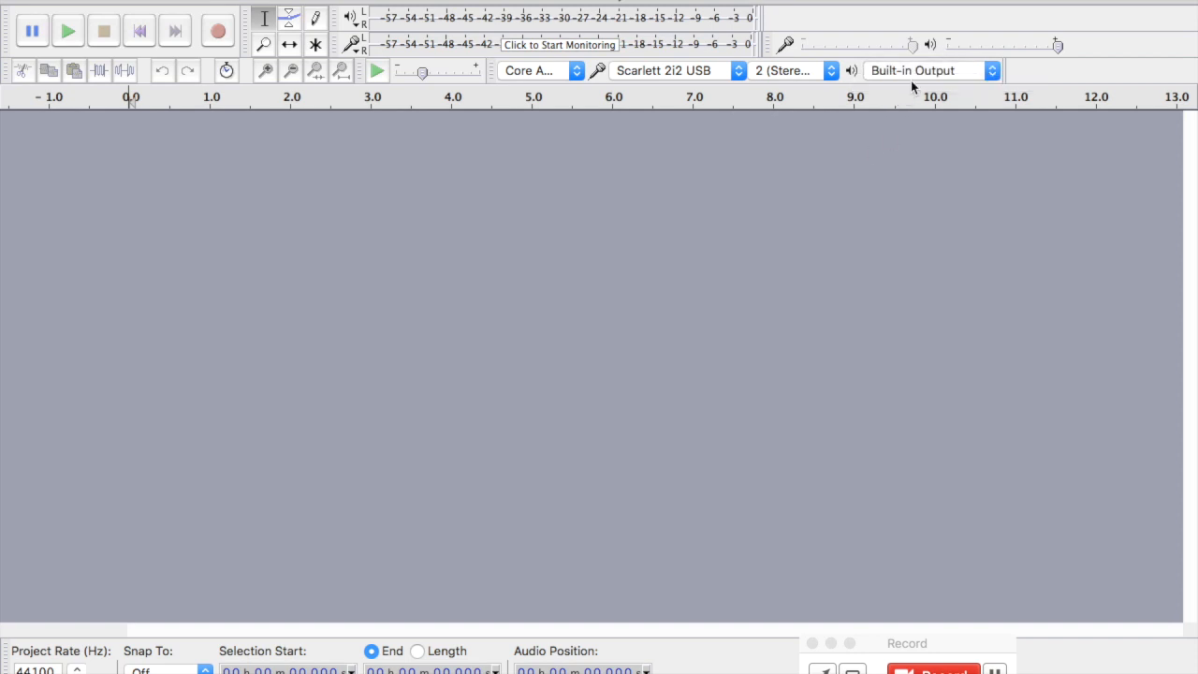
{"action": "mouse_move", "coordinate": [927, 71]}
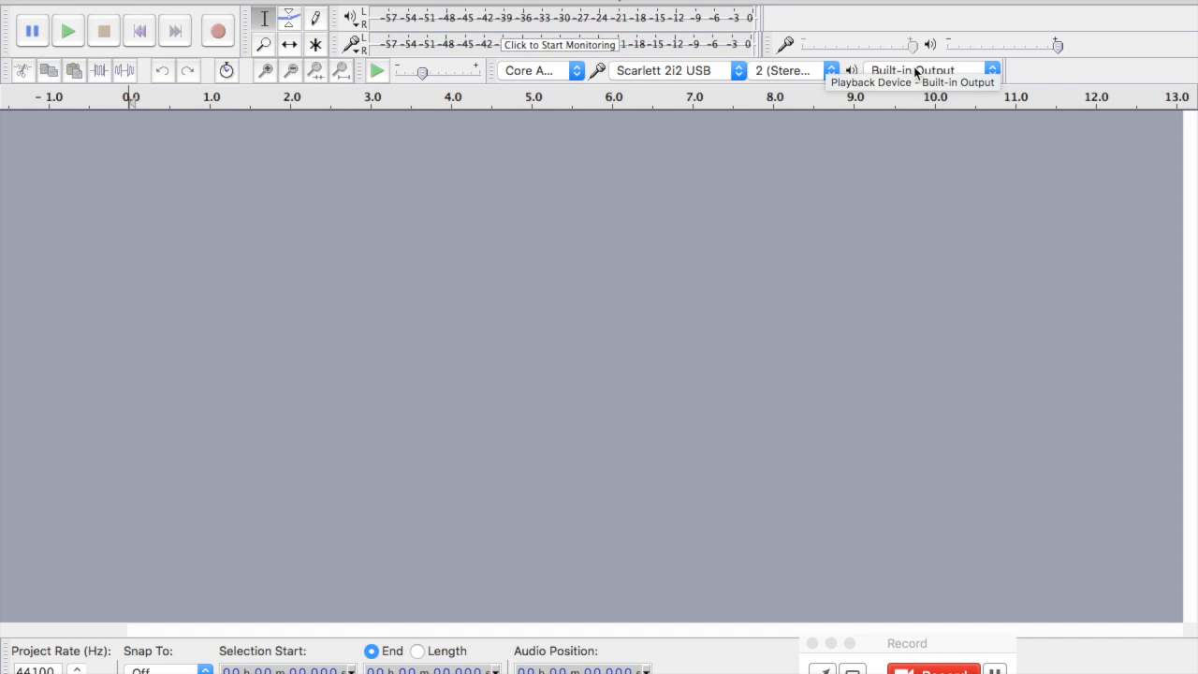
{"action": "left_click", "coordinate": [921, 71]}
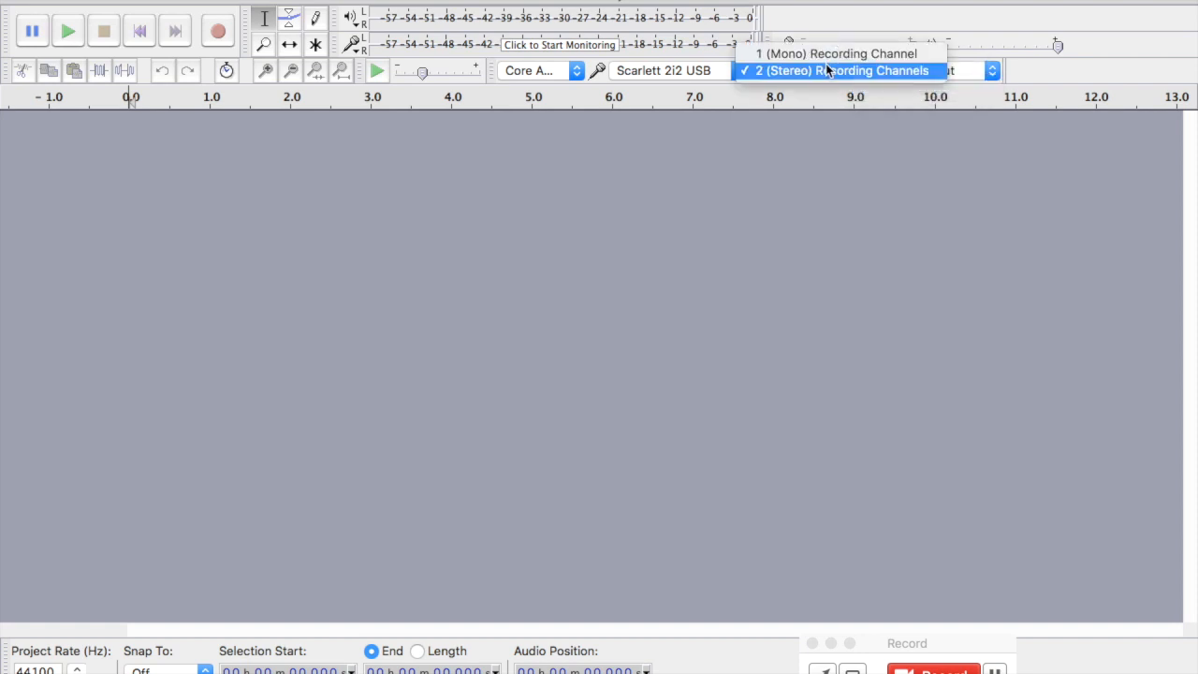
Step: Set recording to 1 (Mono) Recording Channel
{"action": "left_click", "coordinate": [831, 52]}
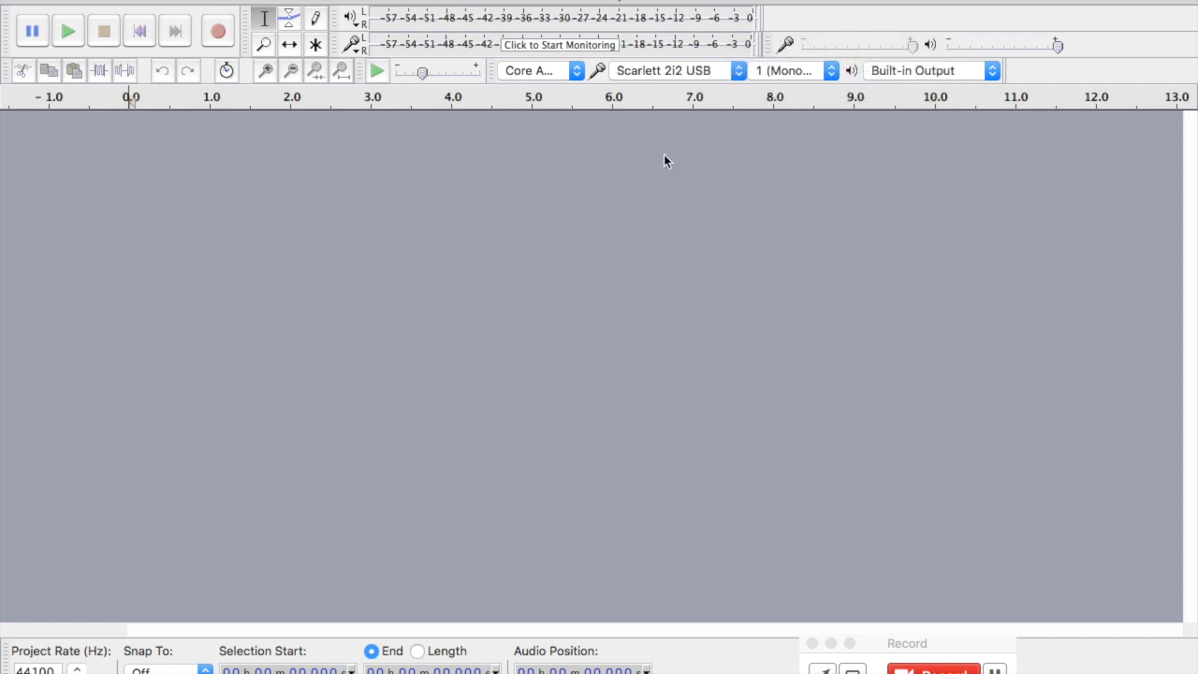
{"action": "mouse_move", "coordinate": [558, 45]}
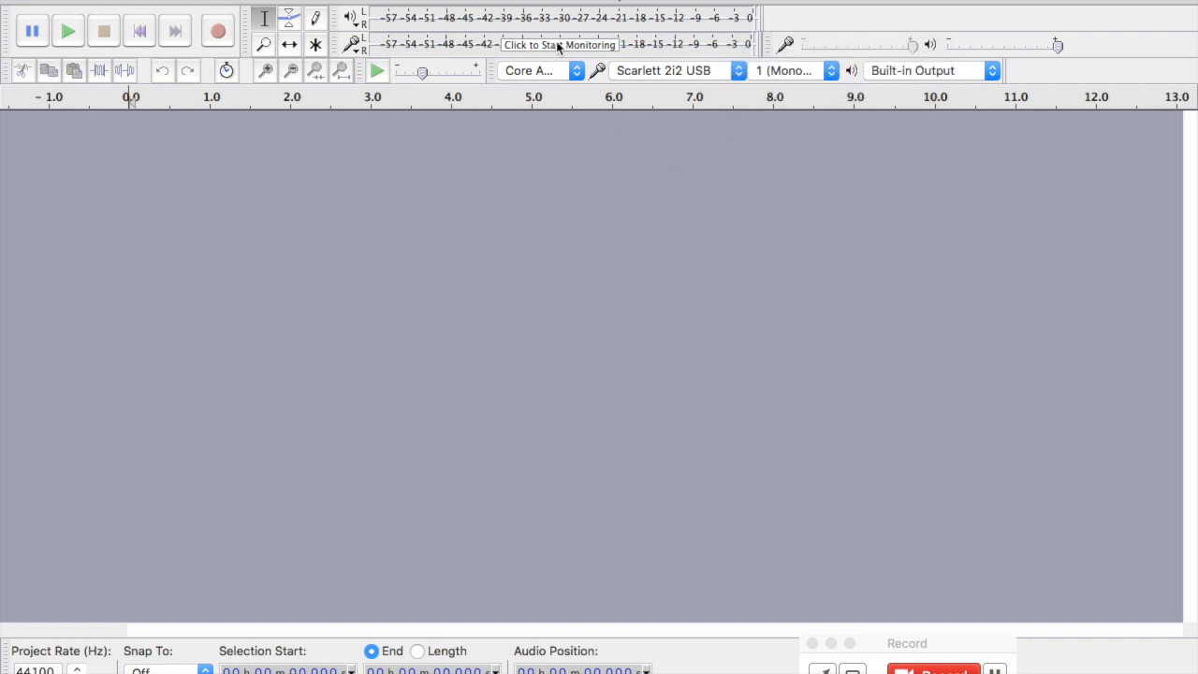
{"action": "mouse_move", "coordinate": [558, 45]}
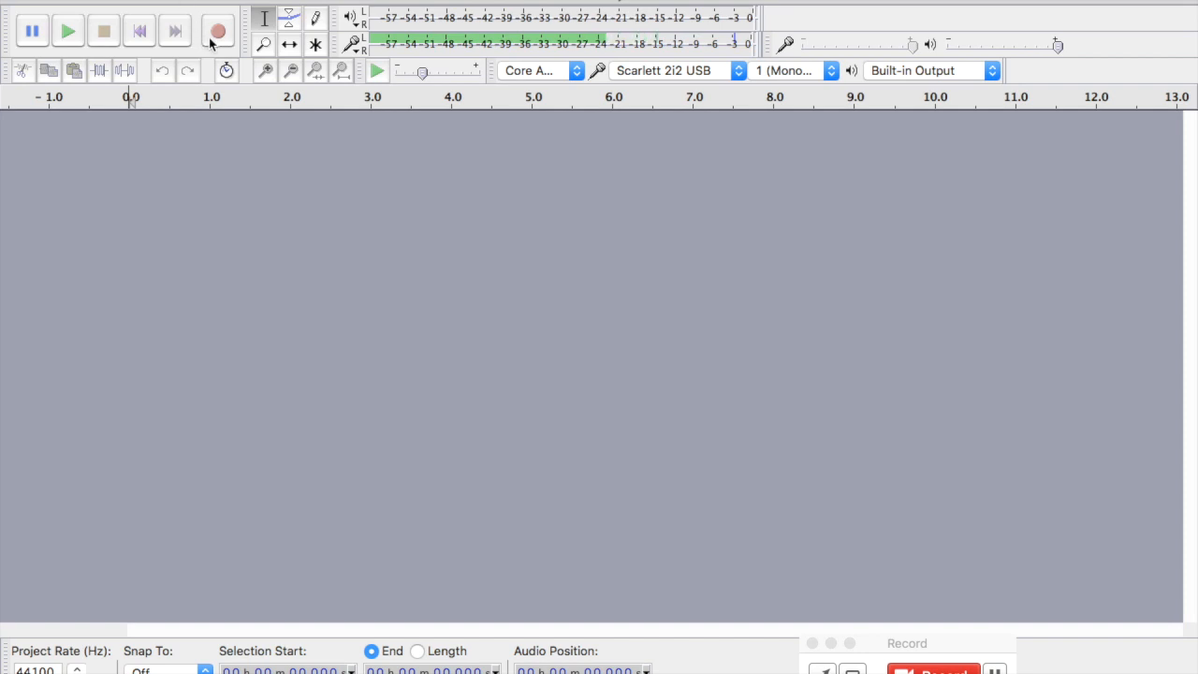
Step: Record about seven seconds of speech on a new mono track and play the take back once
{"action": "left_click", "coordinate": [217, 30]}
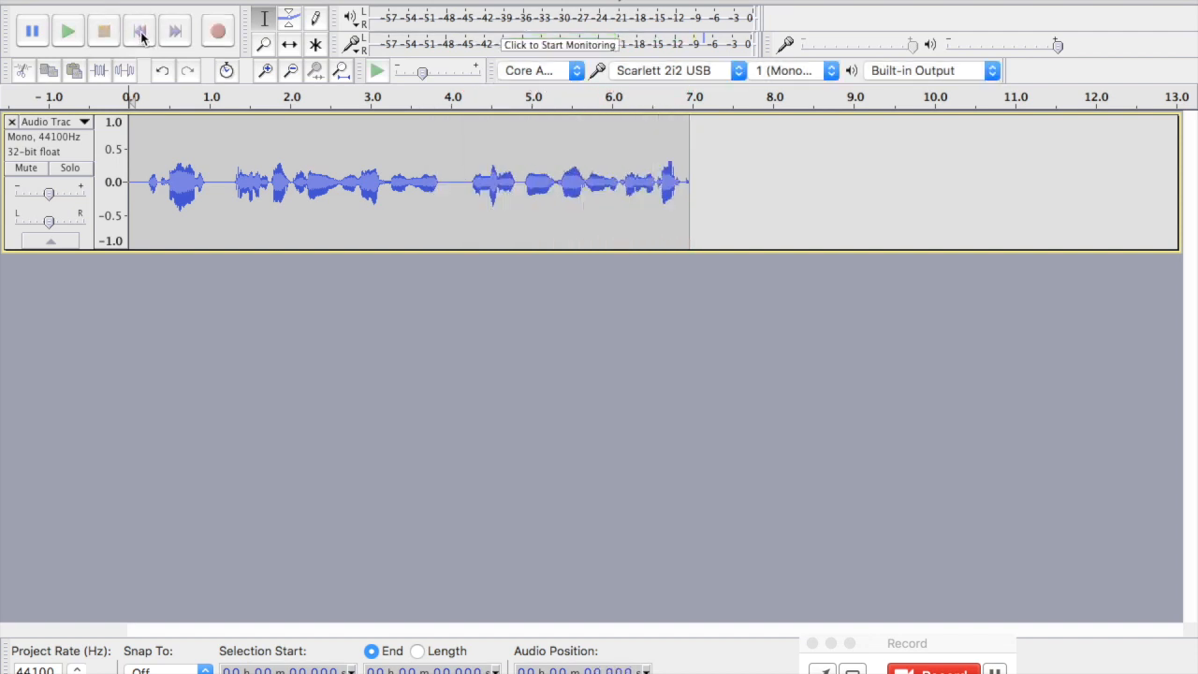
{"action": "left_click", "coordinate": [68, 30]}
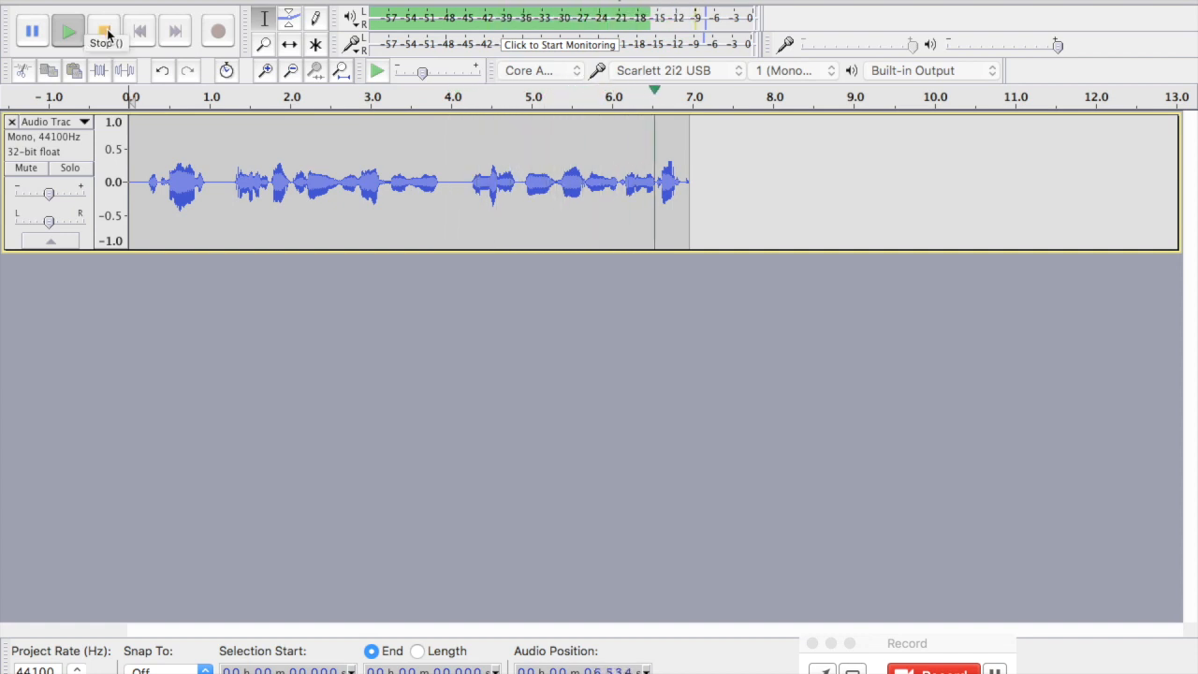
{"action": "left_click", "coordinate": [103, 30]}
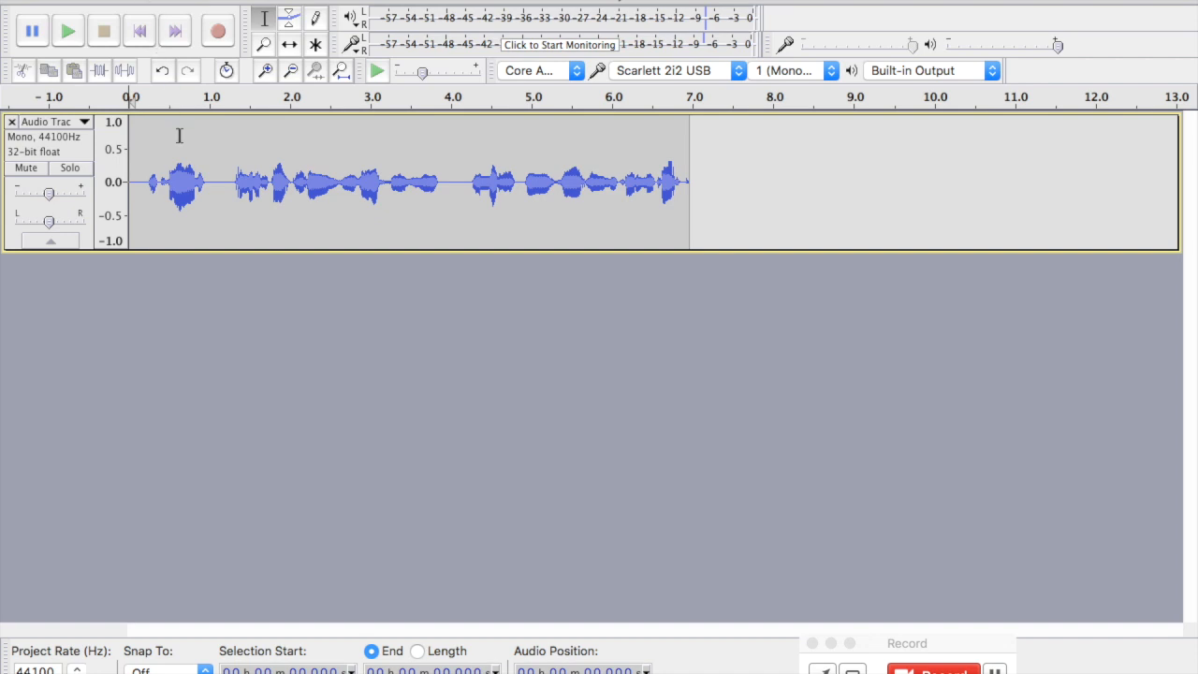
{"action": "mouse_move", "coordinate": [150, 143]}
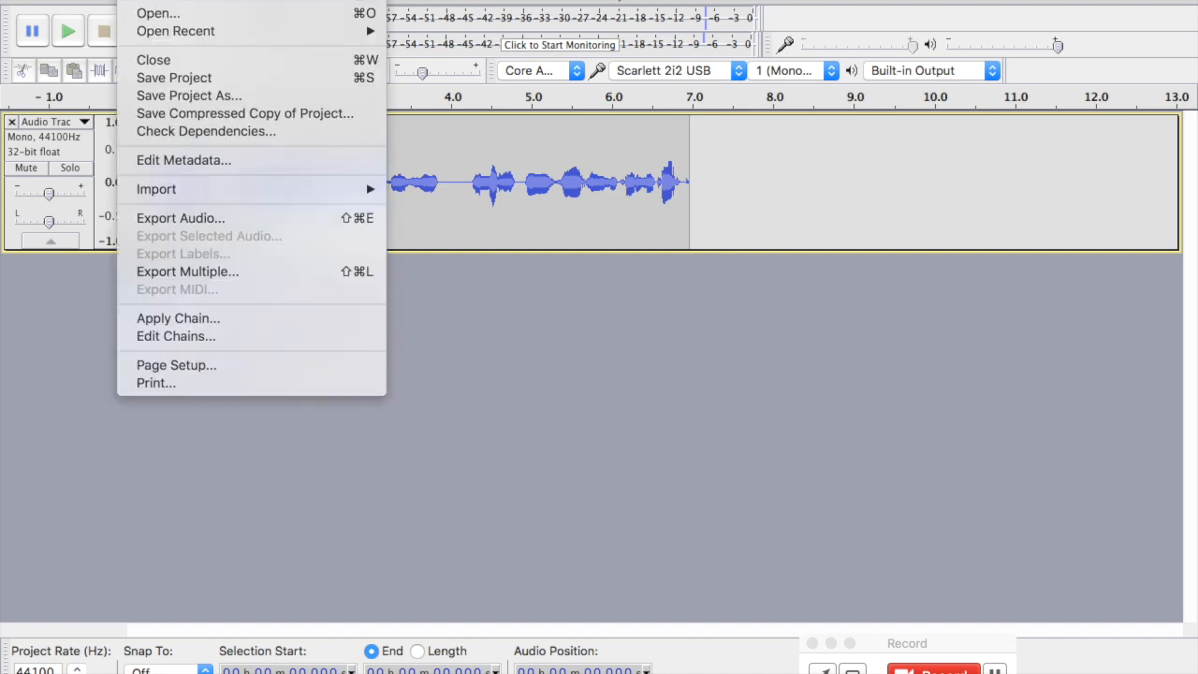
{"action": "mouse_move", "coordinate": [180, 217]}
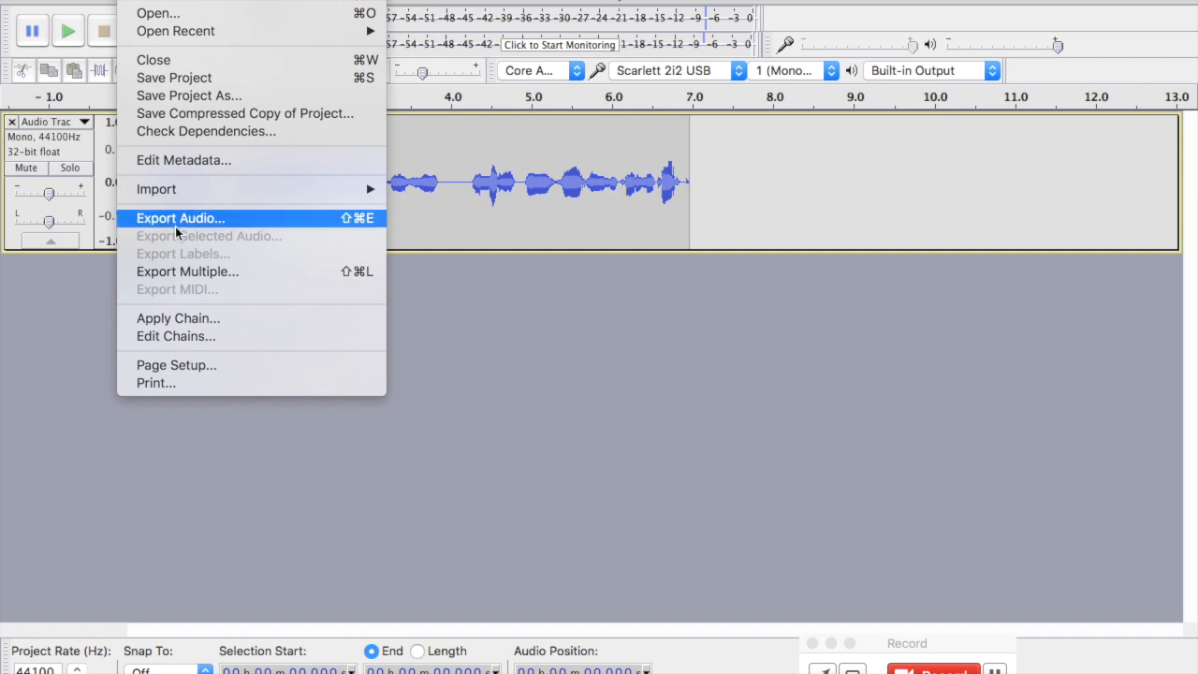
Step: Start Export Audio, bringing up the save dialog with AIFF 16-bit PCM format
{"action": "left_click", "coordinate": [179, 218]}
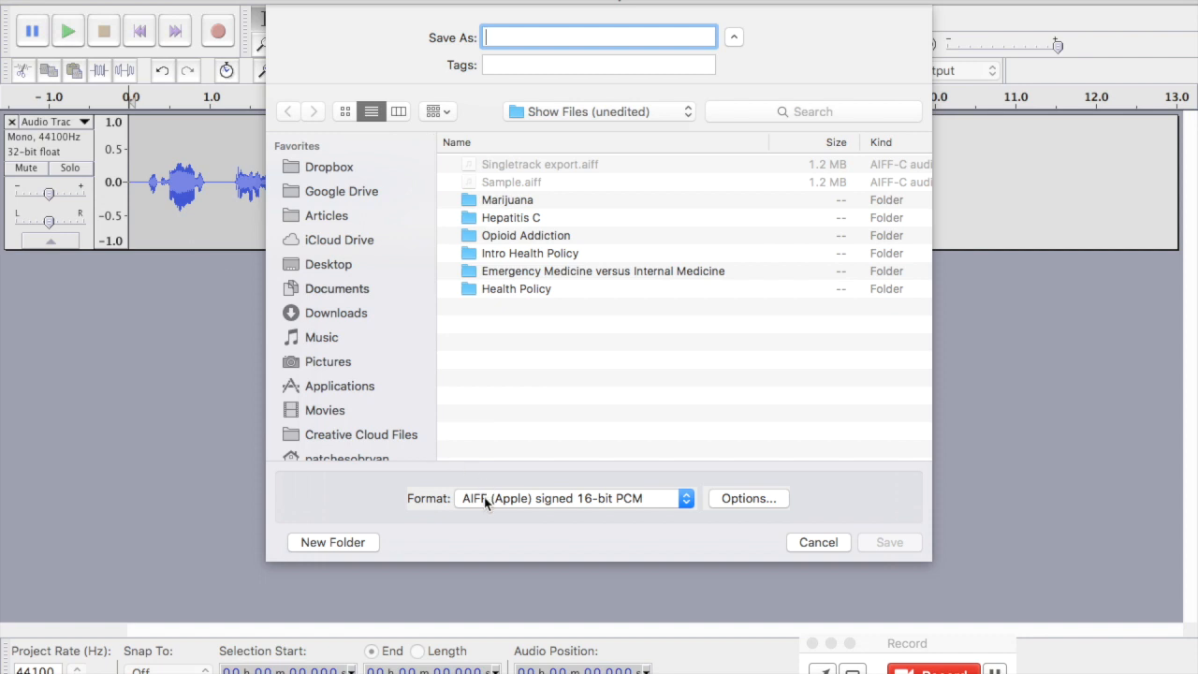
Step: Name the exported file 'test', keeping AIFF (Apple) signed 16-bit PCM as format
{"action": "left_click", "coordinate": [571, 498]}
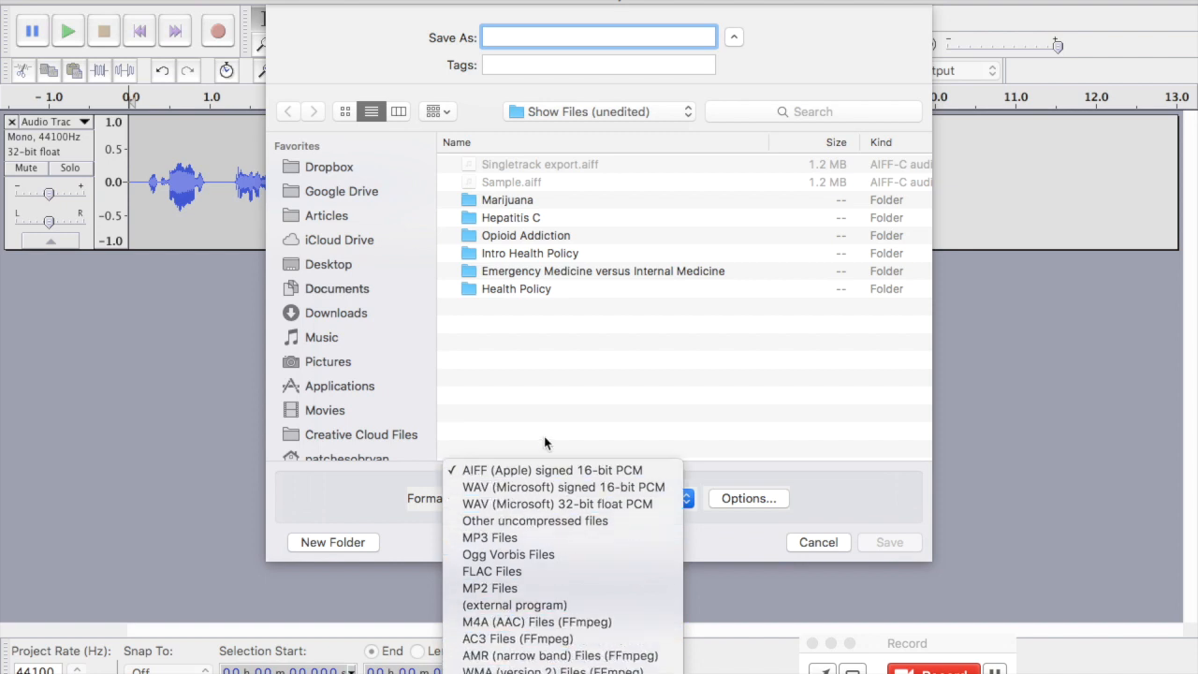
{"action": "mouse_move", "coordinate": [539, 467]}
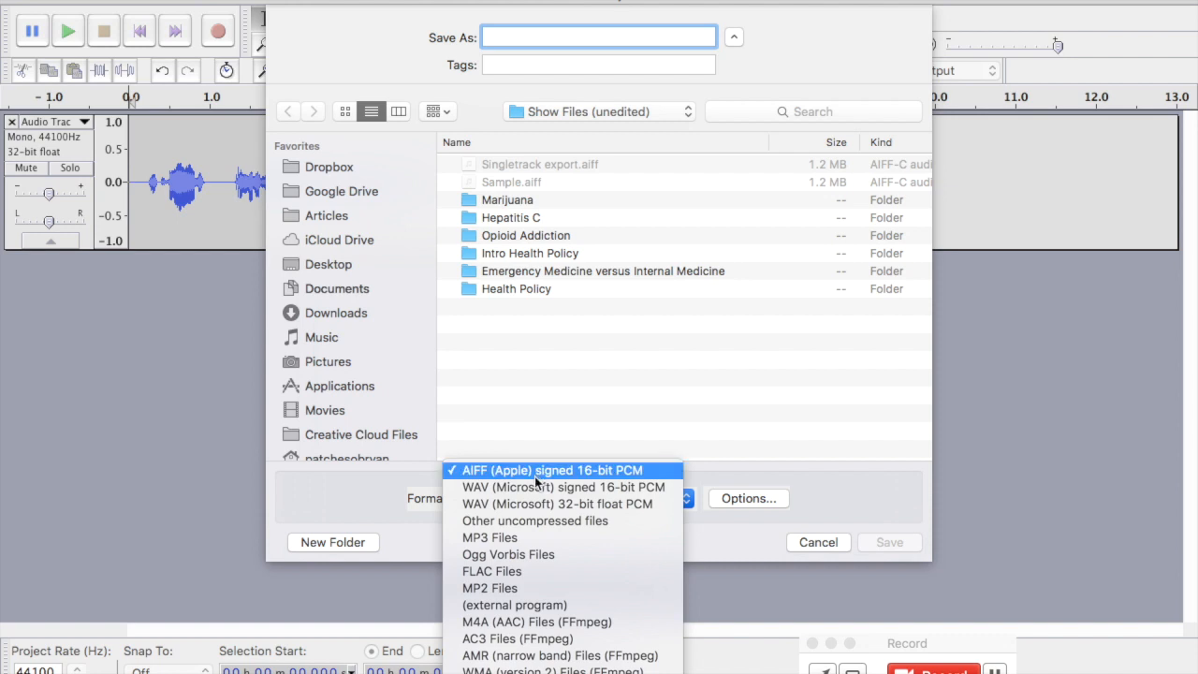
{"action": "mouse_move", "coordinate": [535, 486]}
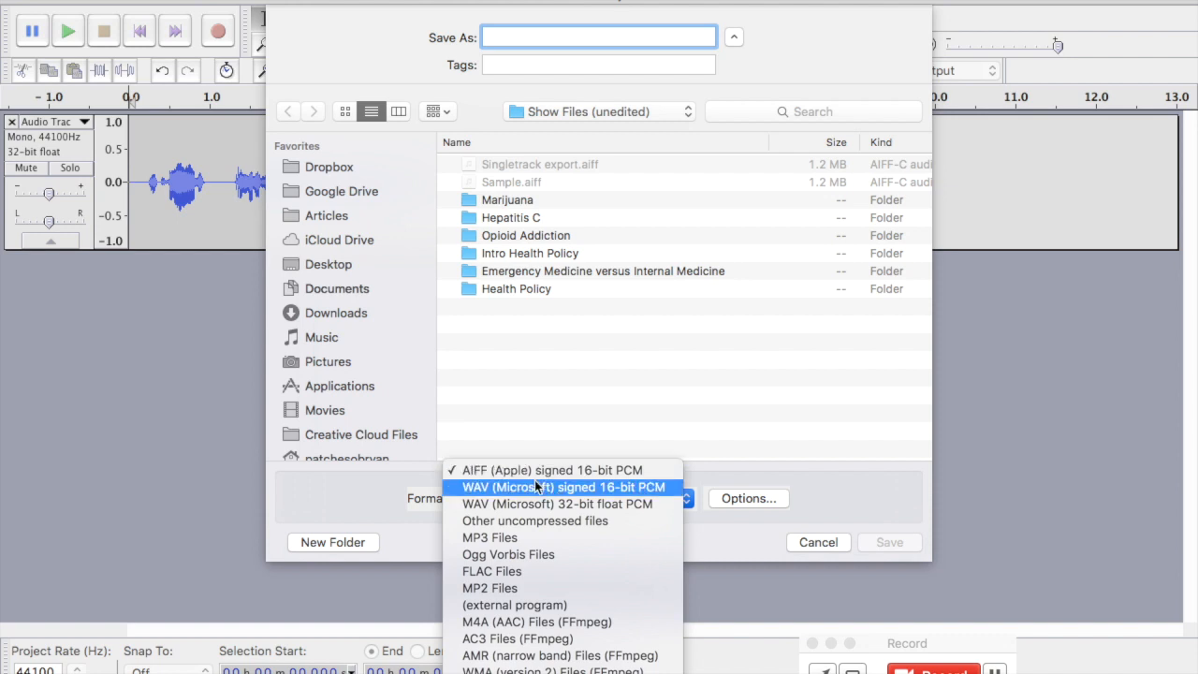
{"action": "mouse_move", "coordinate": [552, 470]}
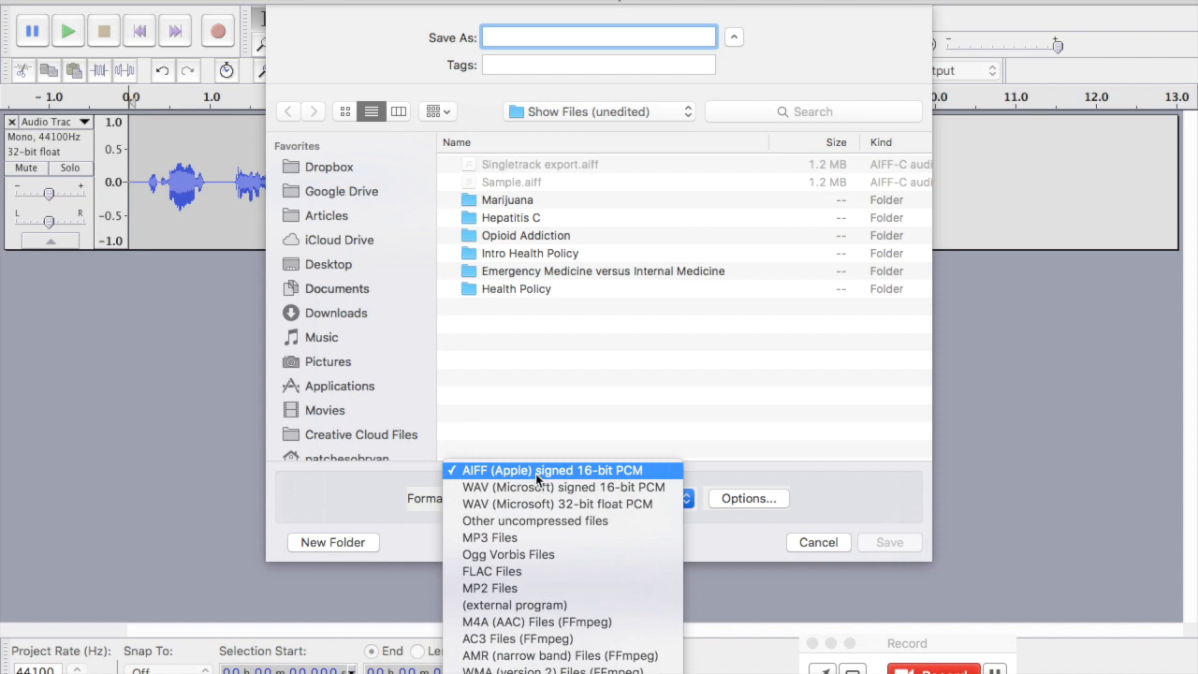
{"action": "mouse_move", "coordinate": [696, 435]}
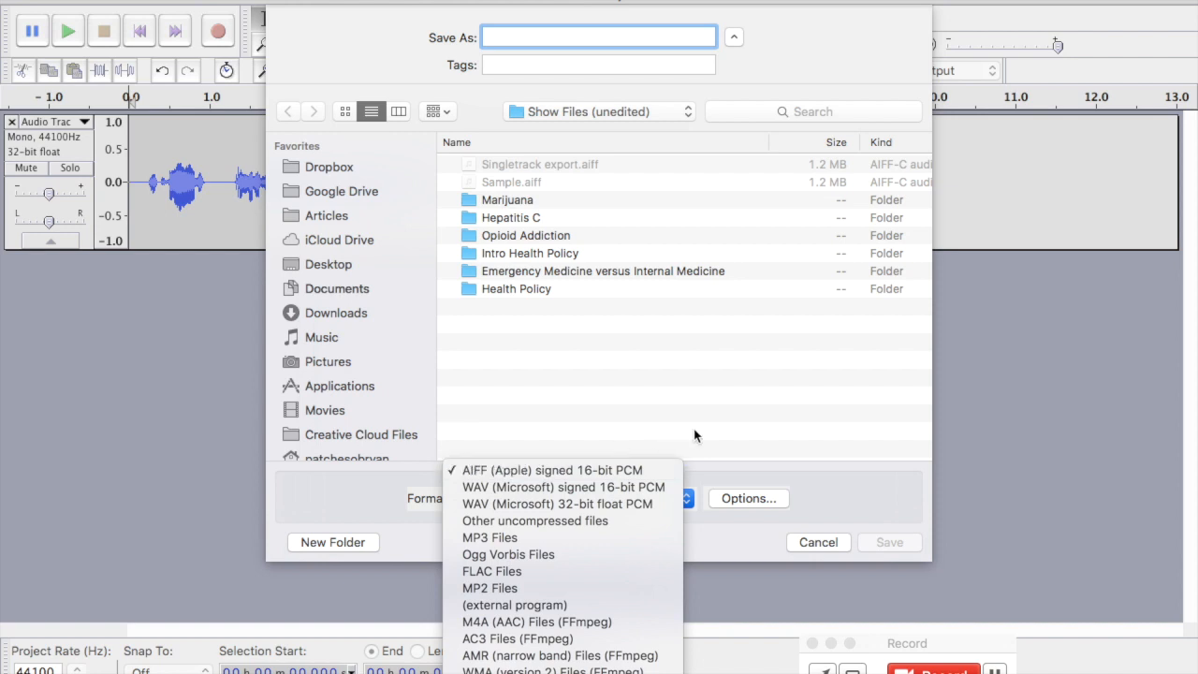
{"action": "mouse_move", "coordinate": [810, 524]}
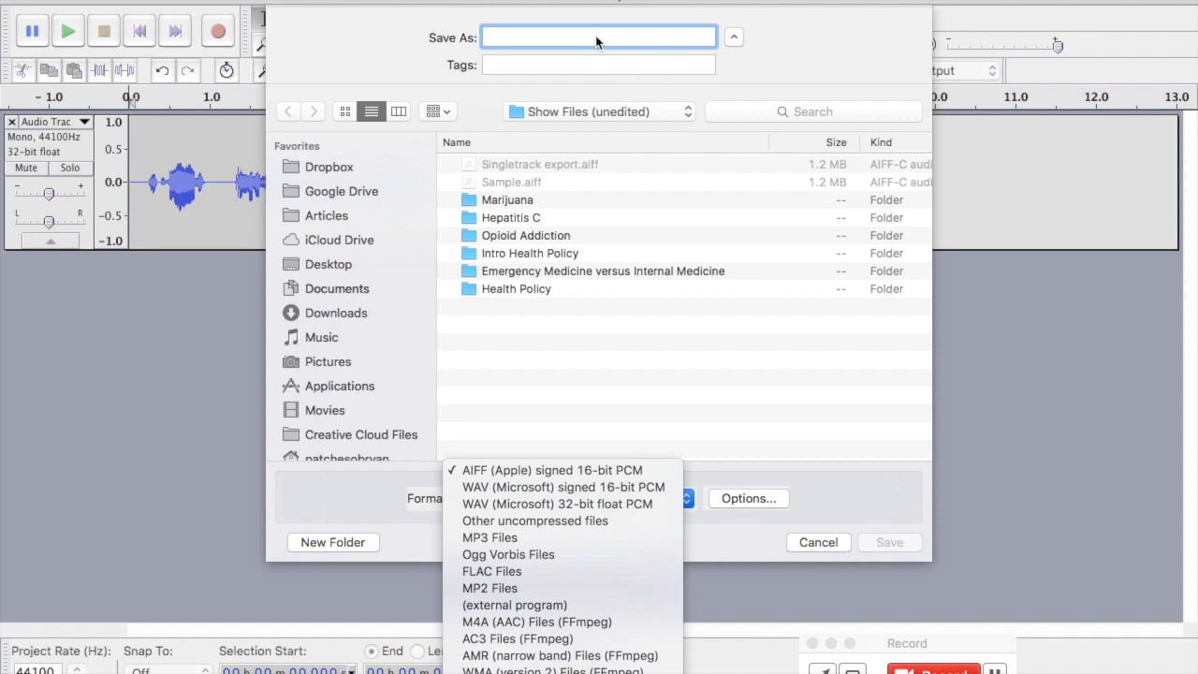
{"action": "left_click", "coordinate": [552, 470]}
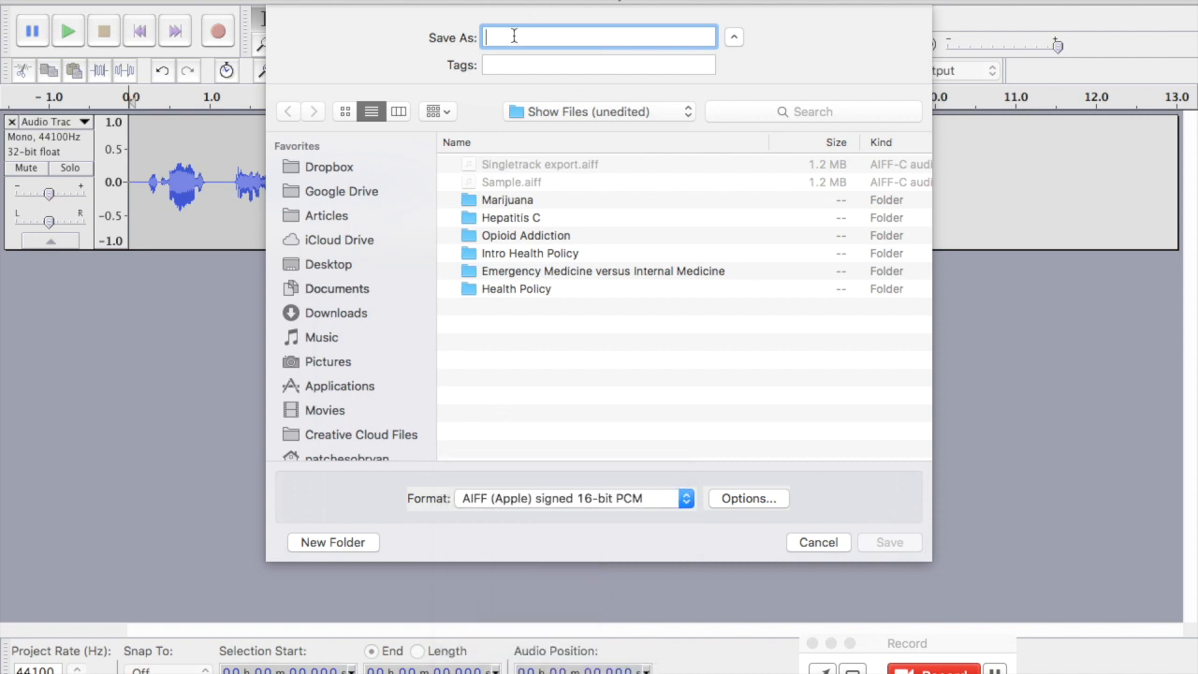
{"action": "type", "text": "test"}
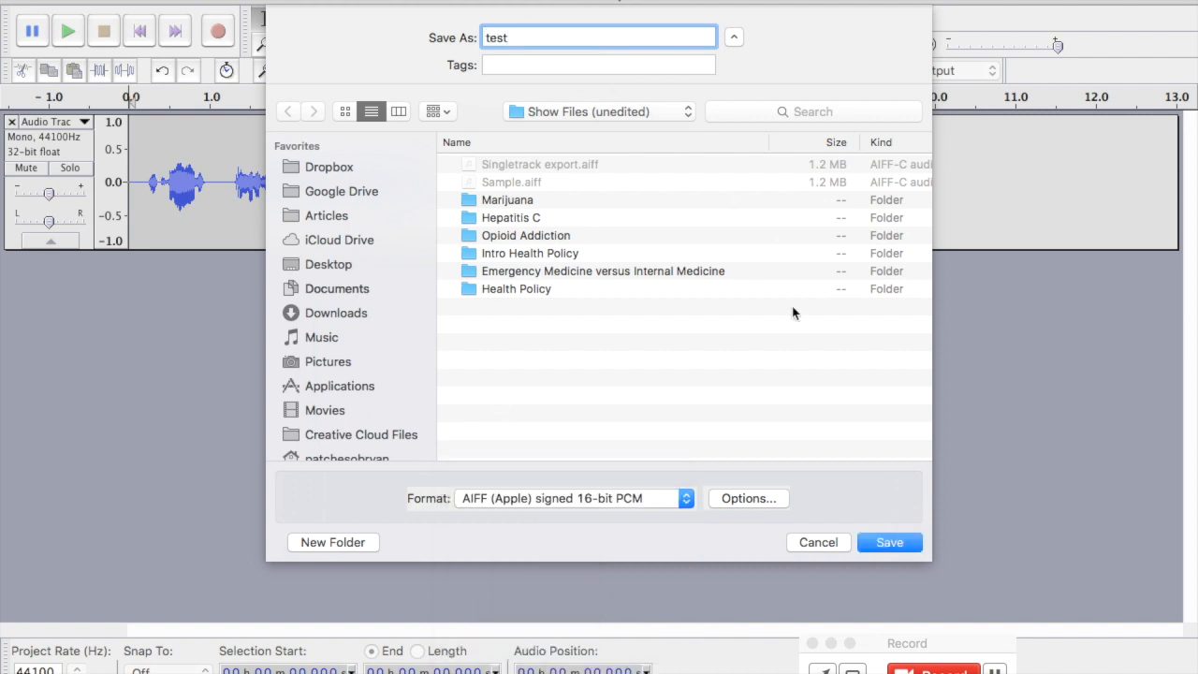
{"action": "mouse_move", "coordinate": [824, 546]}
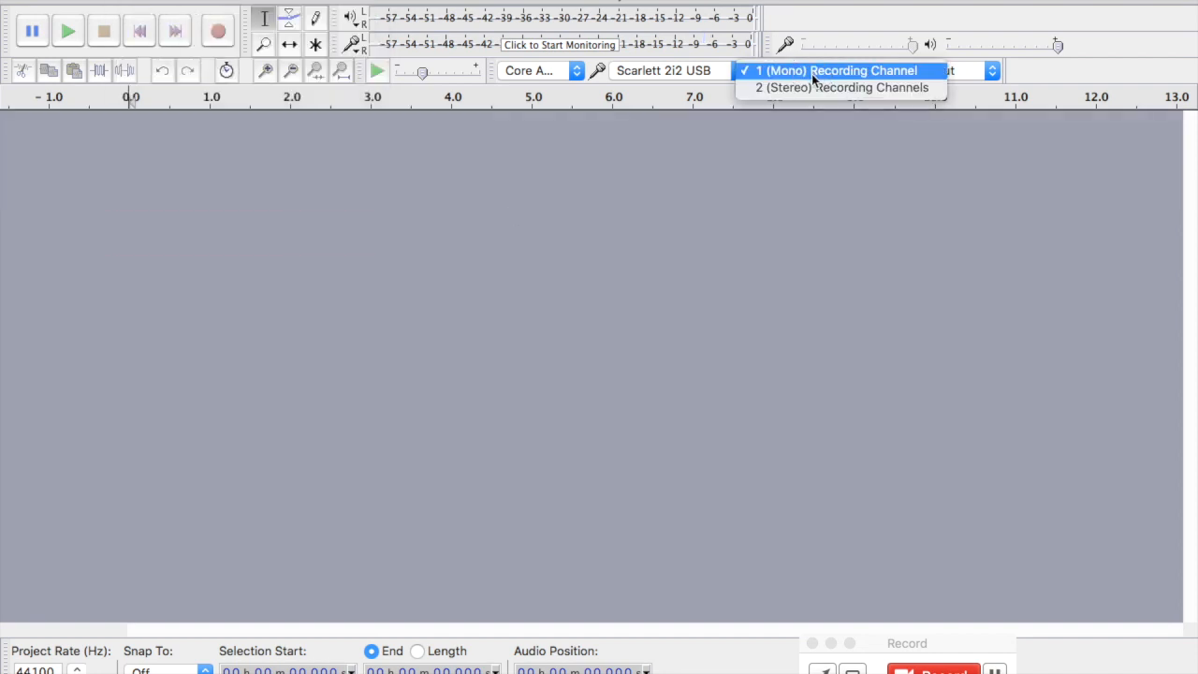
Step: Switch recording to 2 (Stereo) channels and start monitoring the input level meter
{"action": "left_click", "coordinate": [838, 88]}
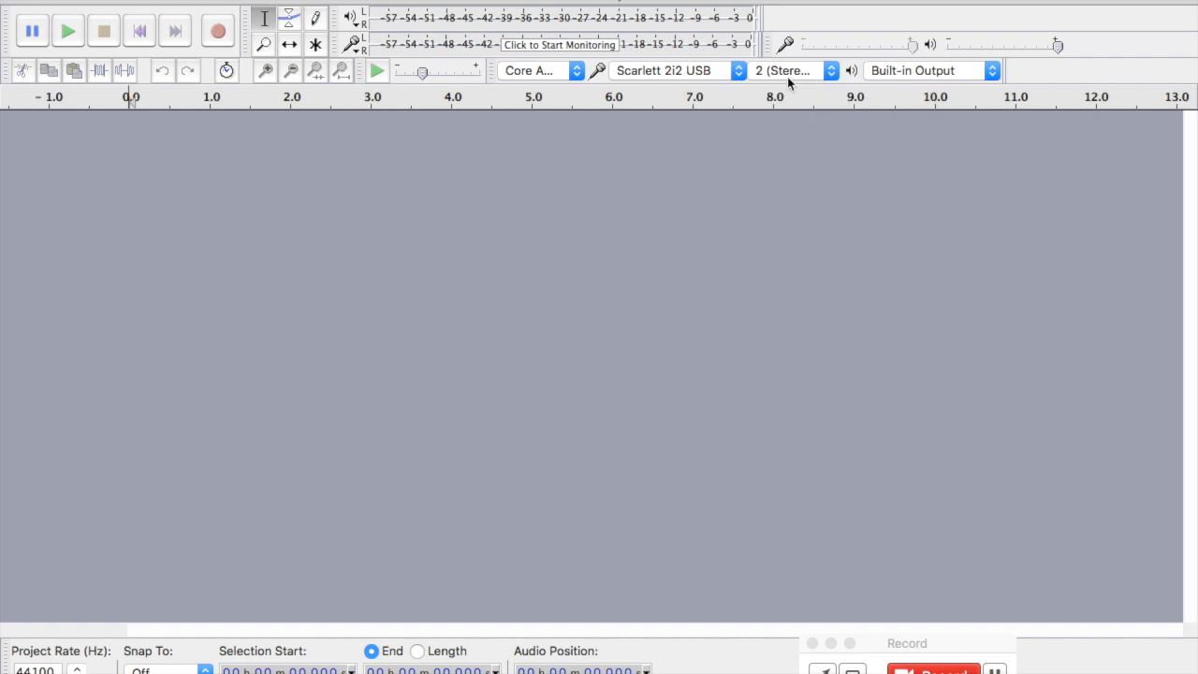
{"action": "mouse_move", "coordinate": [790, 71]}
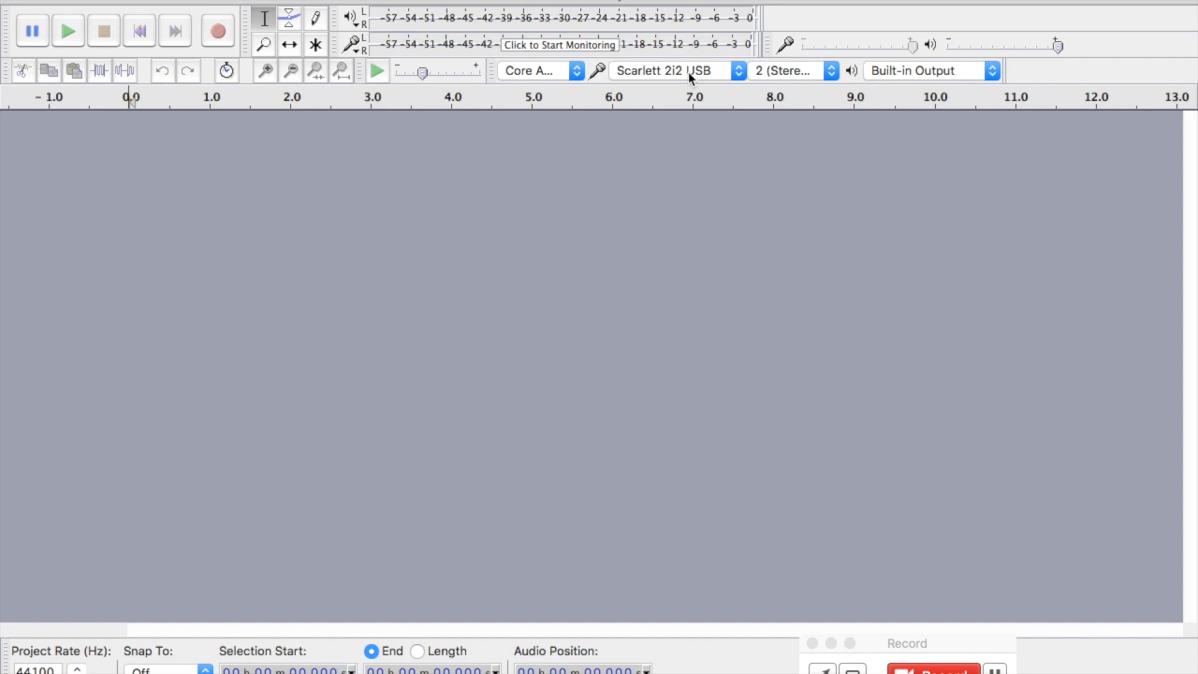
{"action": "left_click", "coordinate": [561, 45]}
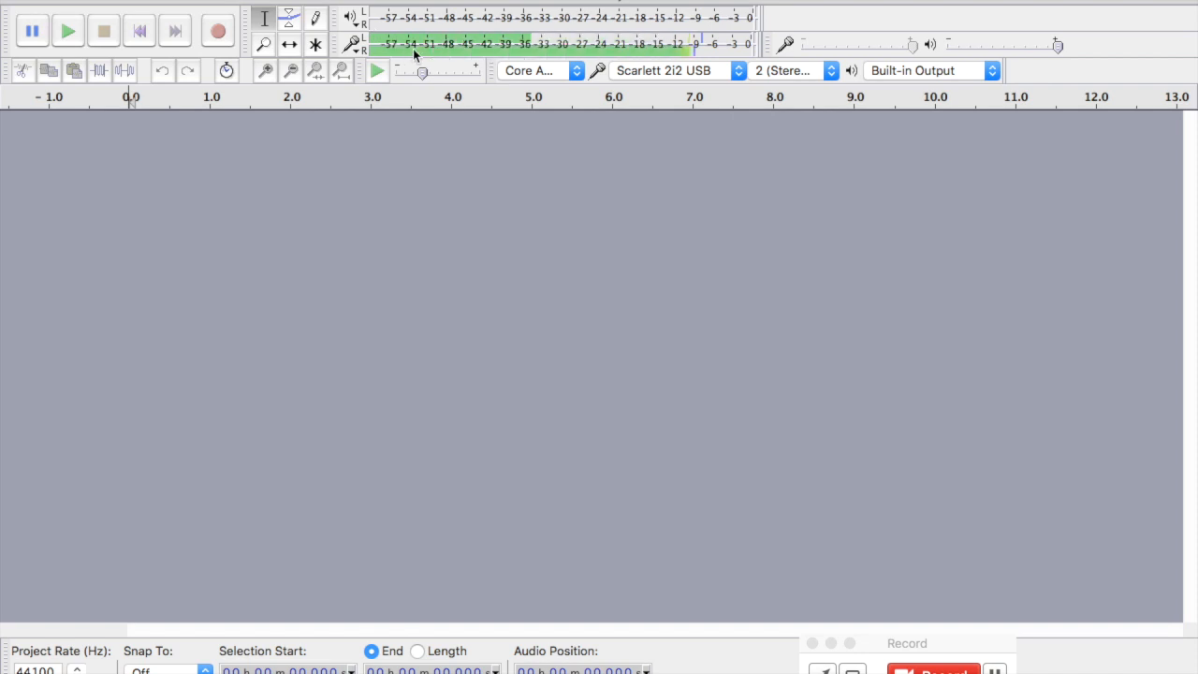
{"action": "mouse_move", "coordinate": [421, 71]}
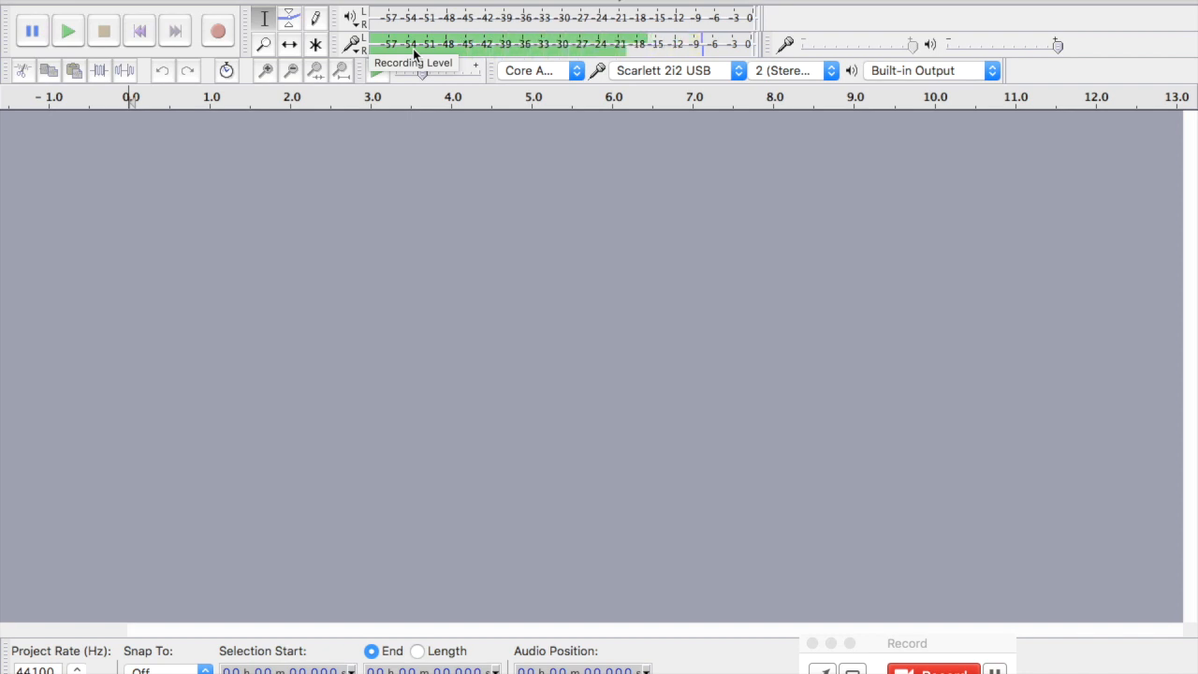
Step: Record about 13 seconds of speech from both microphones onto a new stereo track
{"action": "left_click", "coordinate": [217, 30]}
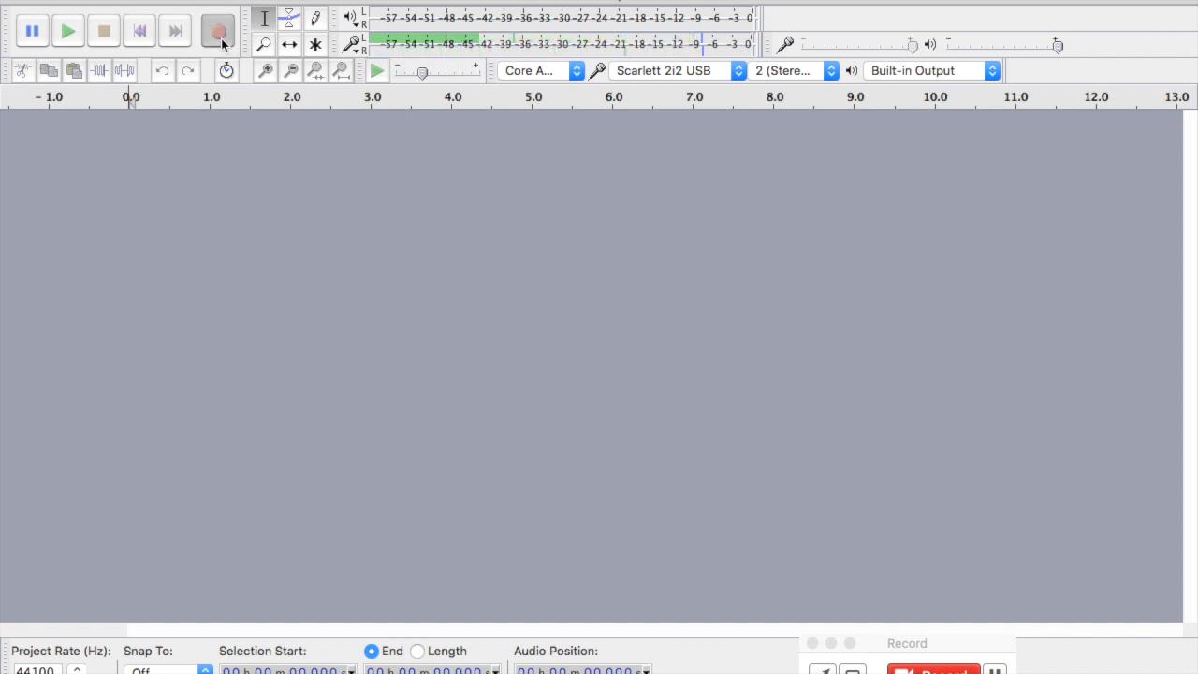
{"action": "left_click", "coordinate": [218, 30]}
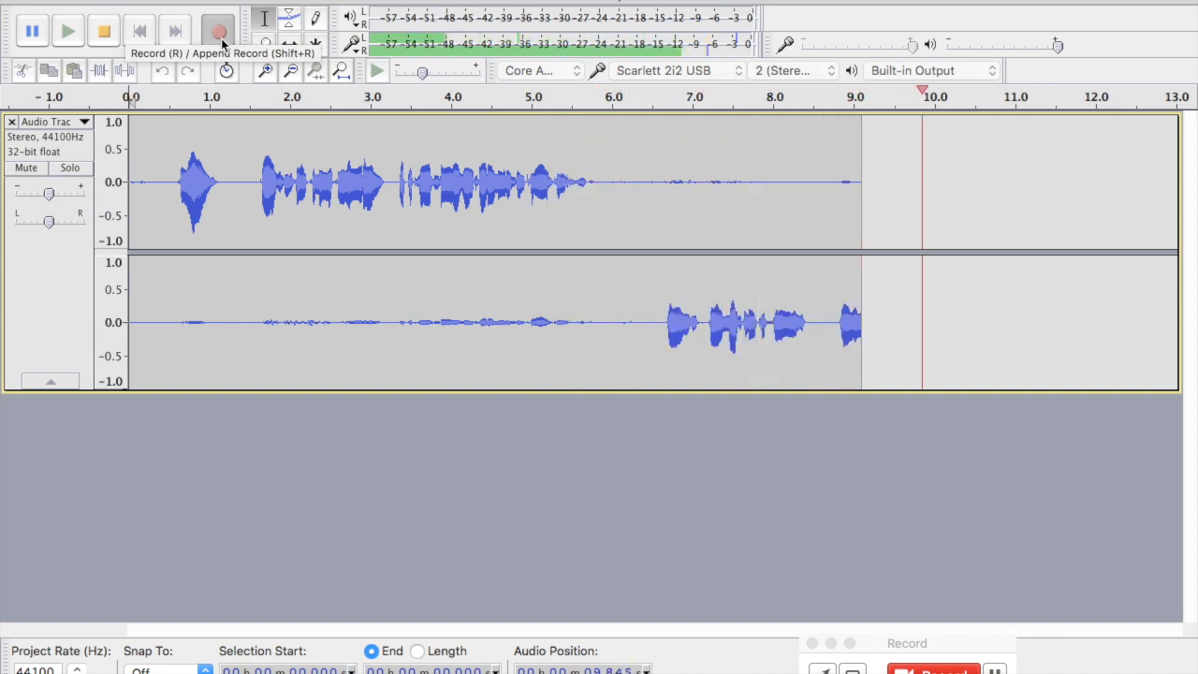
{"action": "left_click", "coordinate": [217, 30]}
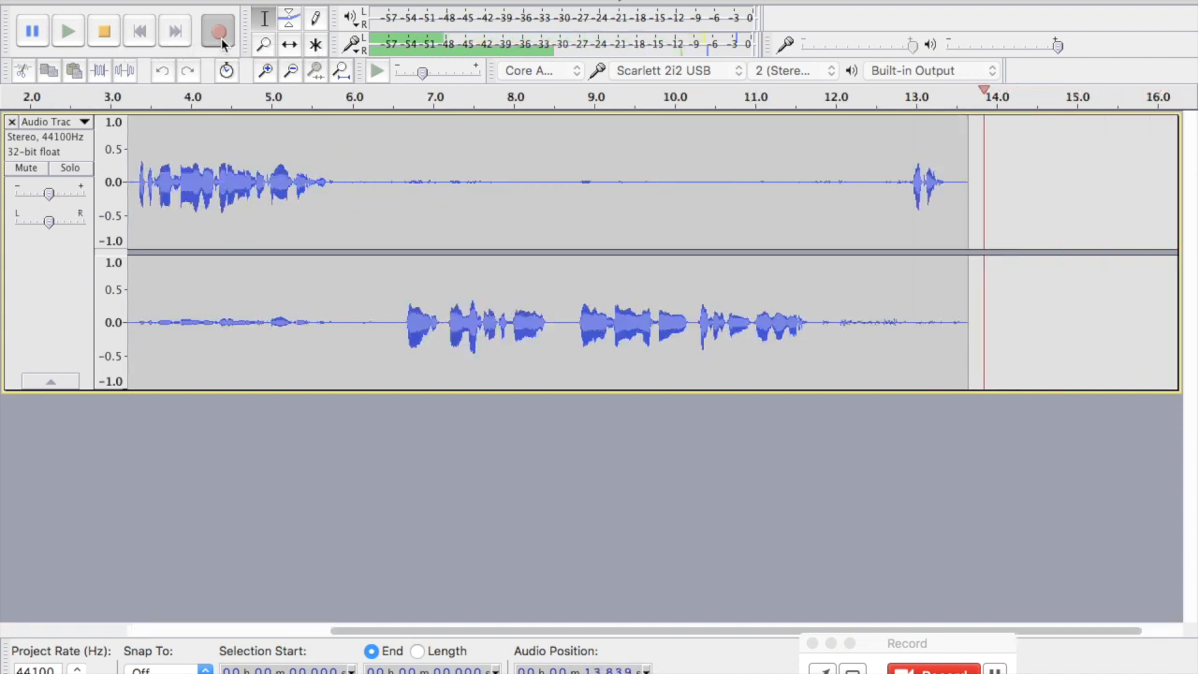
{"action": "left_click", "coordinate": [217, 30]}
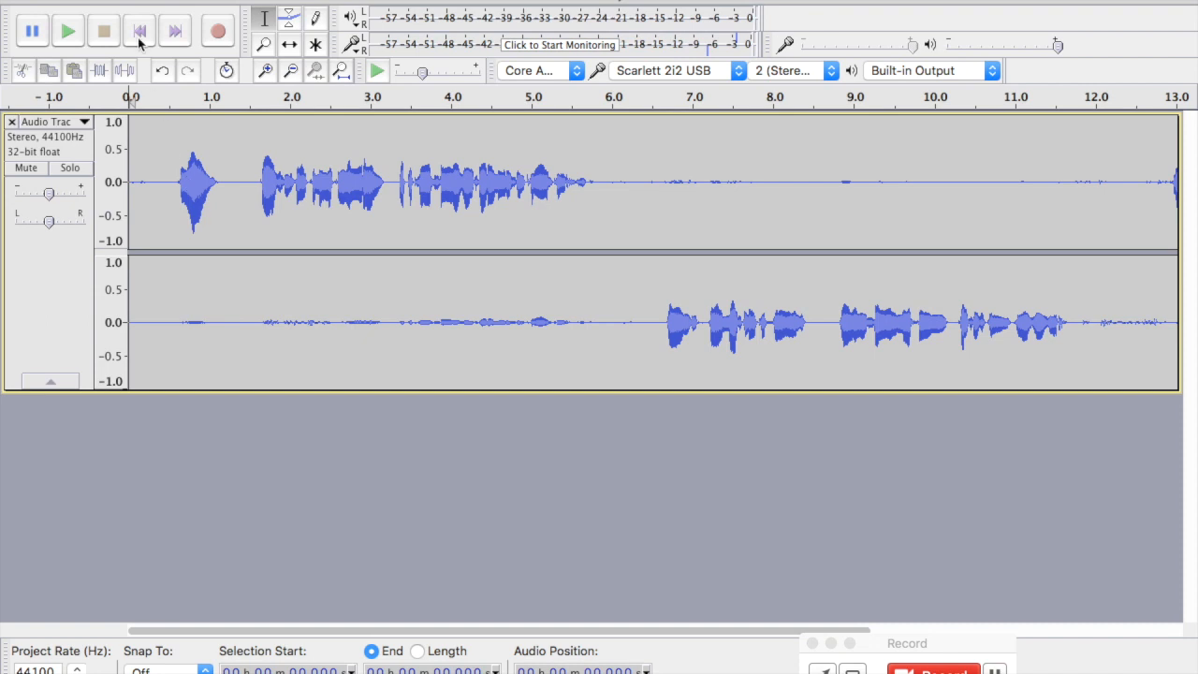
{"action": "mouse_move", "coordinate": [138, 30]}
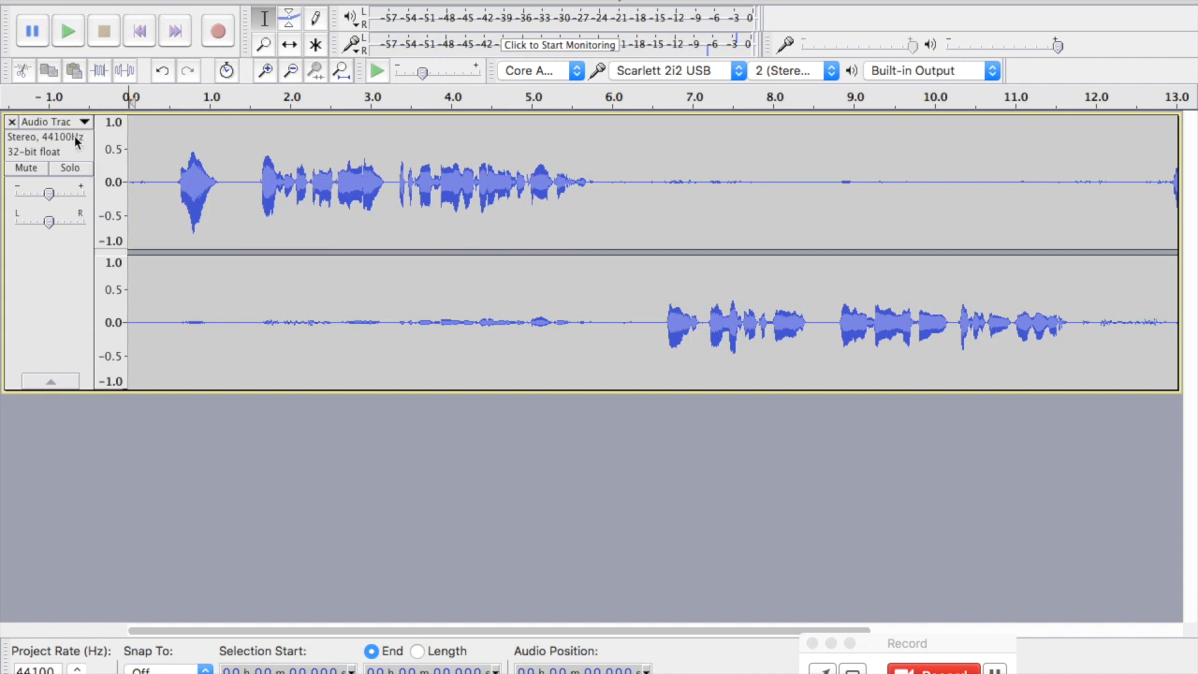
Step: Split the stereo track into two mono tracks via Split Stereo to Mono
{"action": "left_click", "coordinate": [82, 122]}
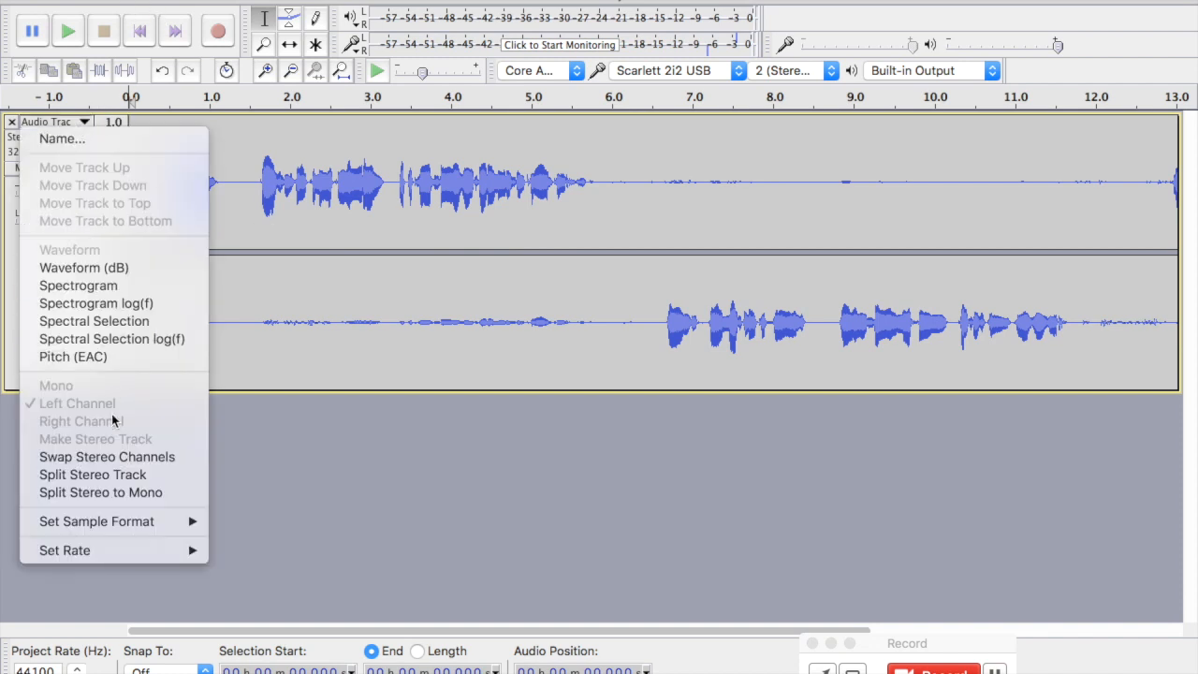
{"action": "mouse_move", "coordinate": [101, 493]}
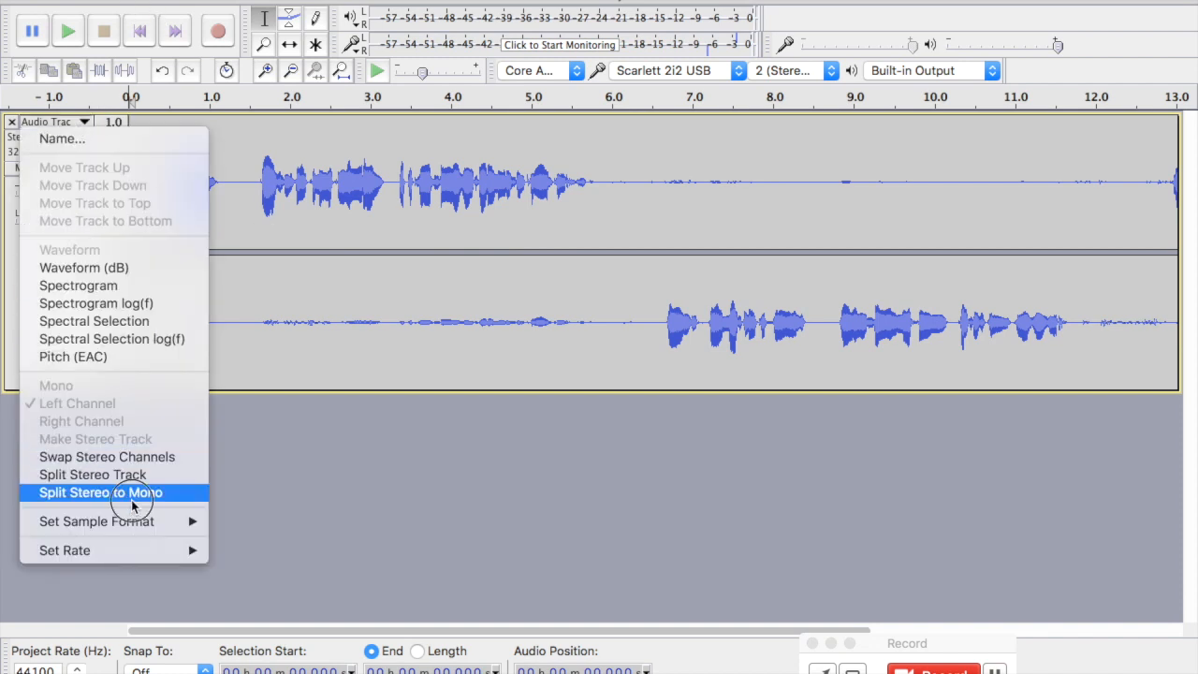
{"action": "left_click", "coordinate": [101, 492]}
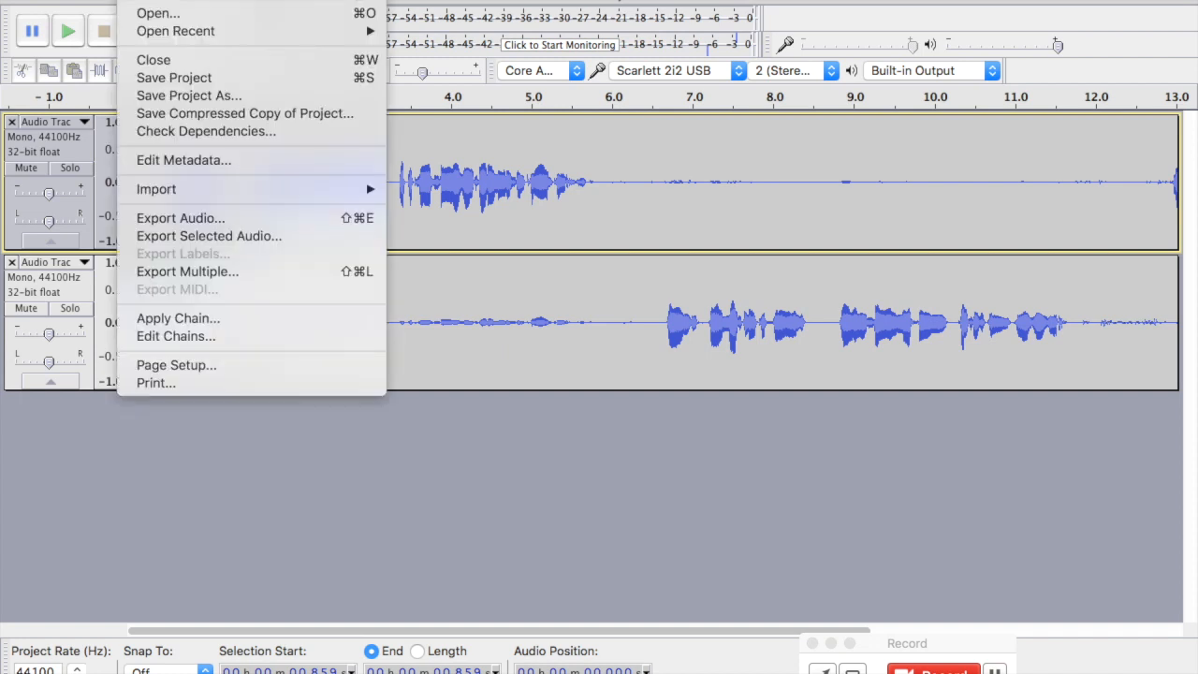
{"action": "mouse_move", "coordinate": [205, 236]}
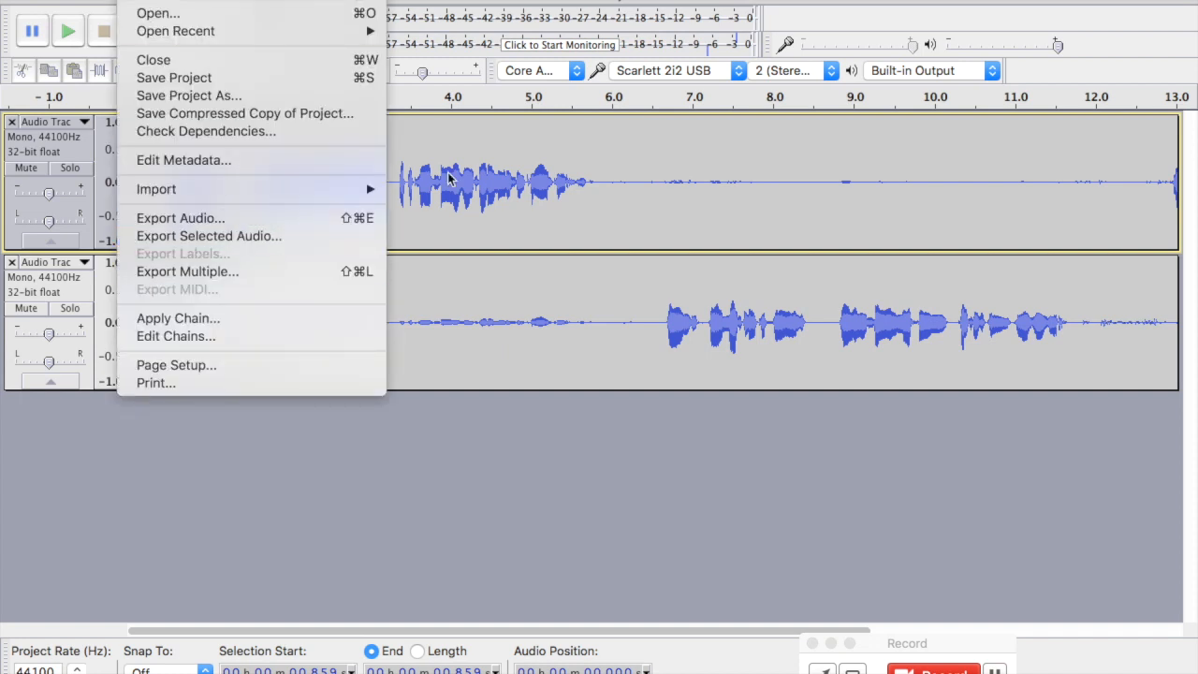
{"action": "mouse_move", "coordinate": [277, 431]}
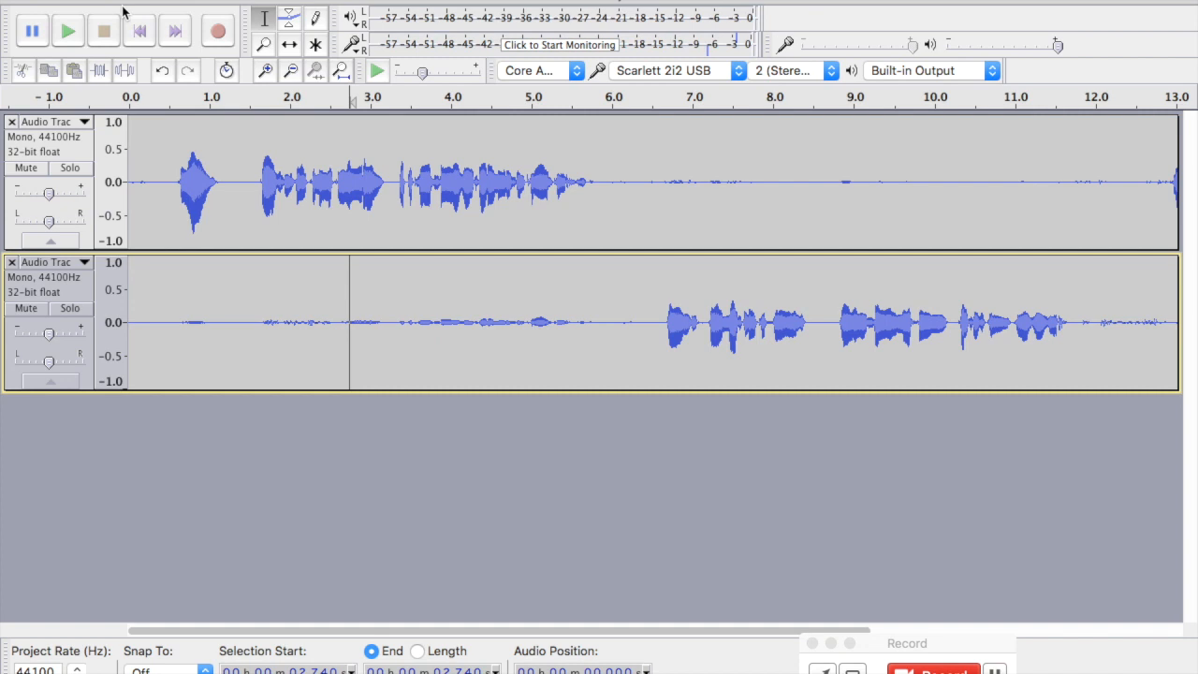
{"action": "mouse_move", "coordinate": [169, 150]}
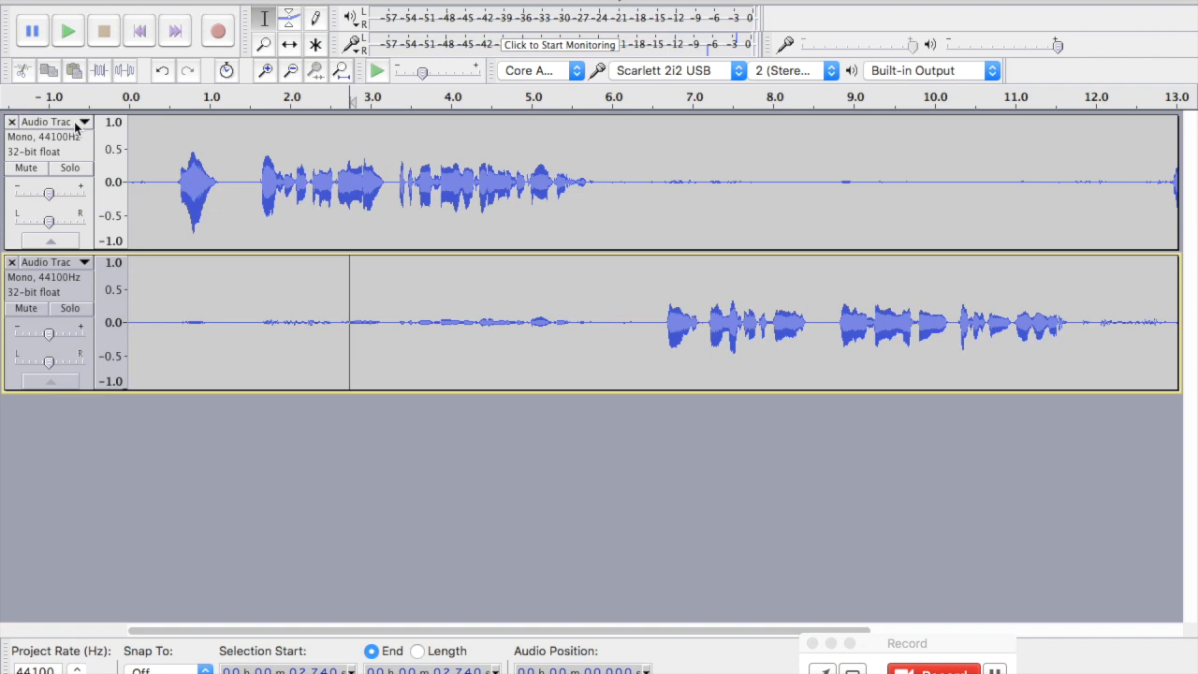
Step: Start Export Selected Audio for the lower track and enter the name 'track1'
{"action": "left_click", "coordinate": [38, 4]}
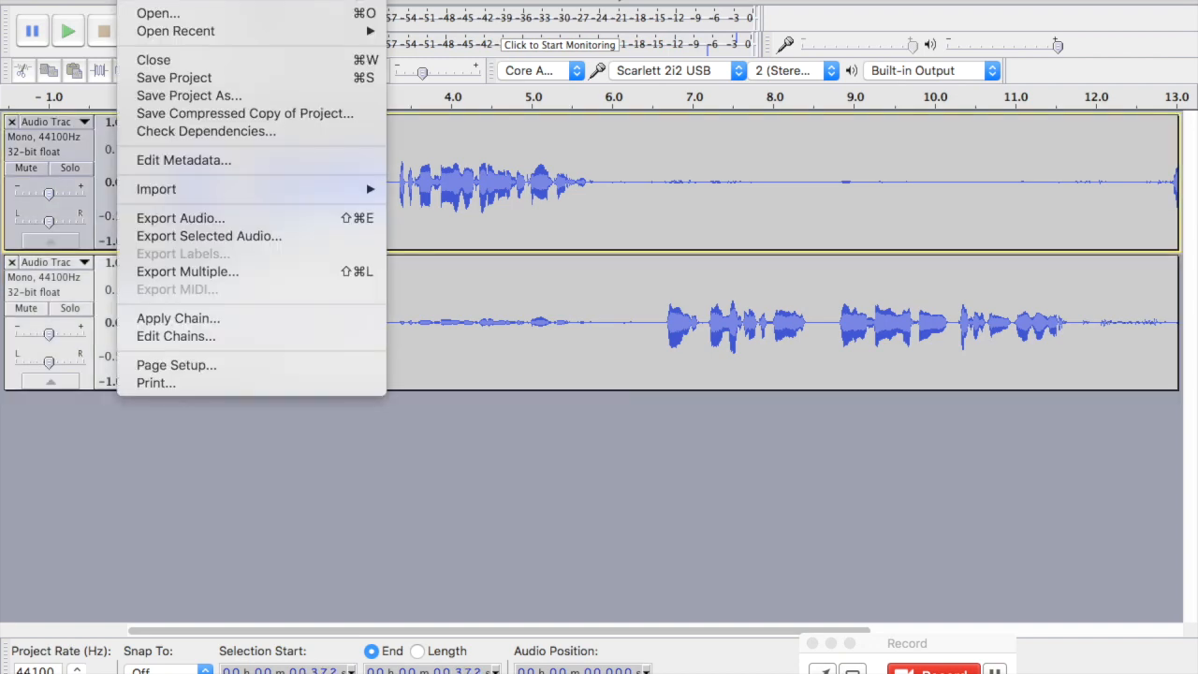
{"action": "left_click", "coordinate": [180, 217]}
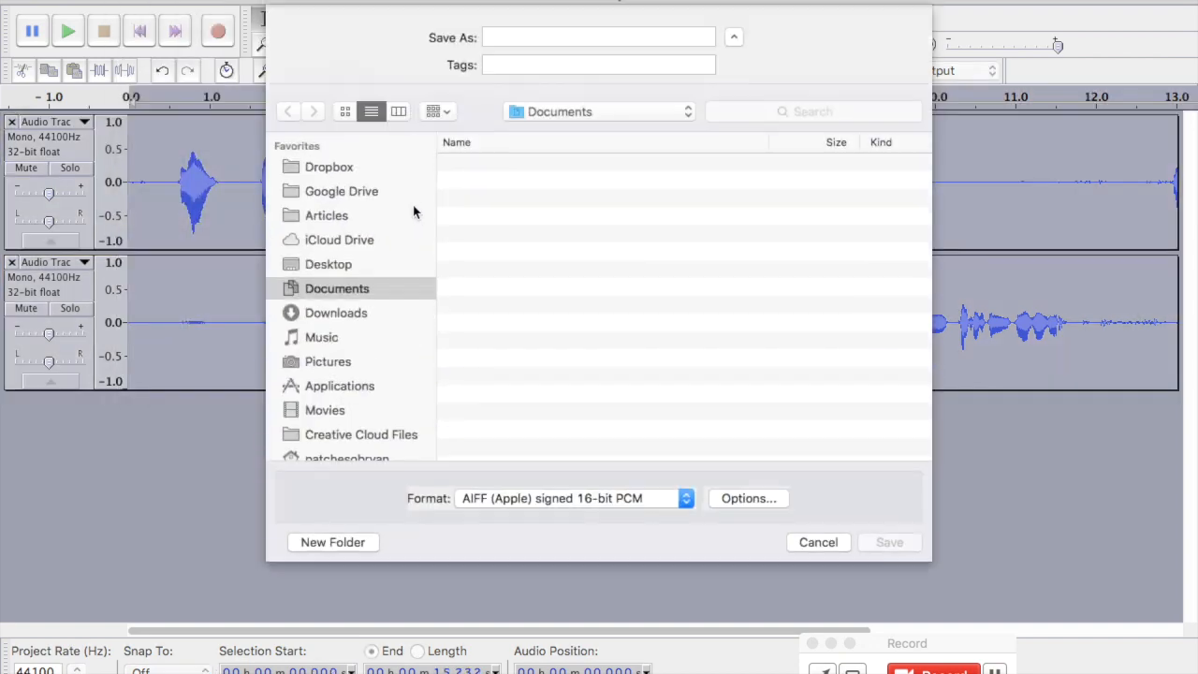
{"action": "type", "text": "t"}
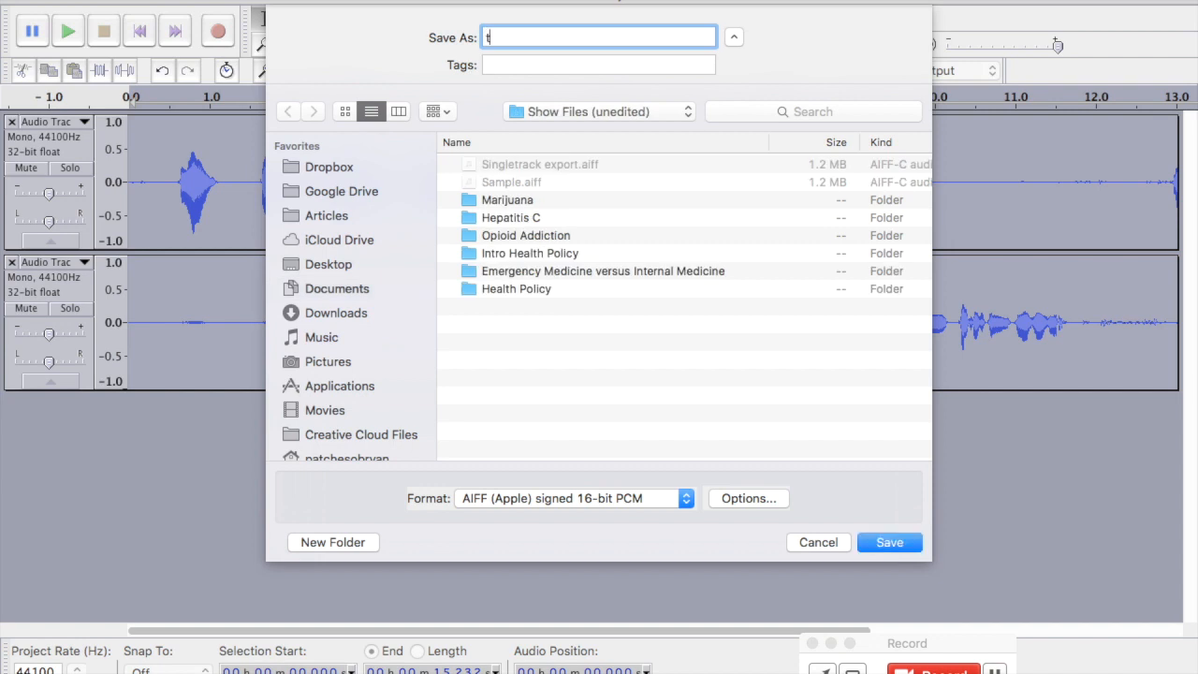
{"action": "type", "text": "rack1"}
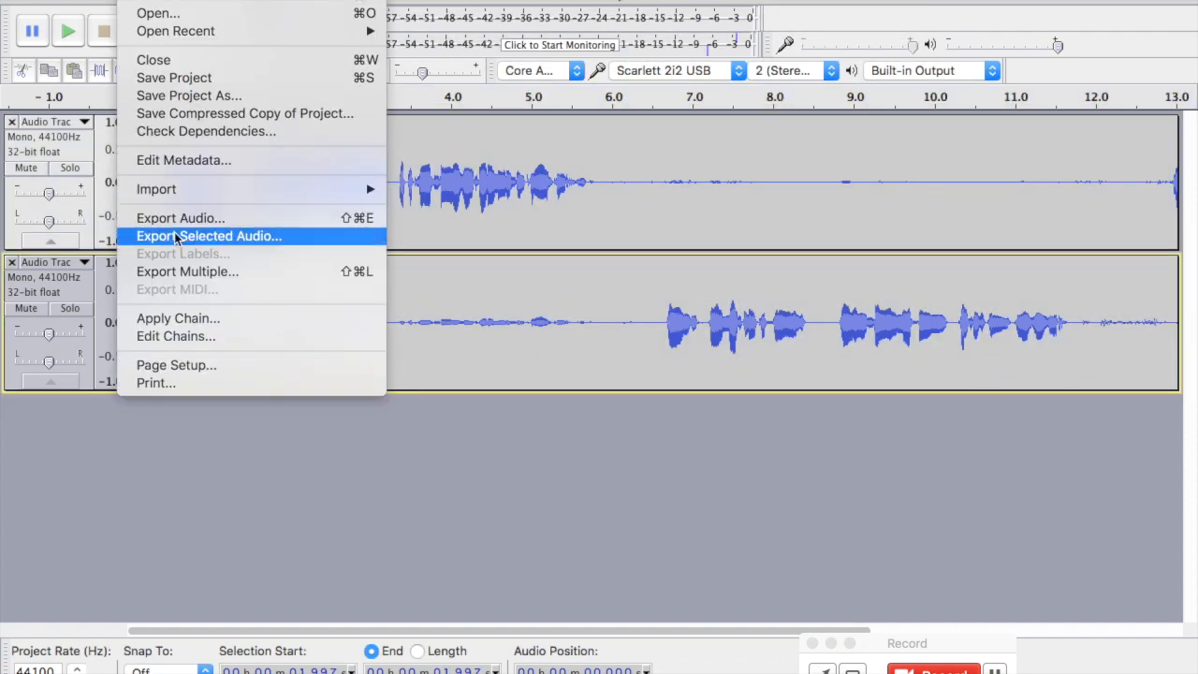
Step: Start Export Selected Audio again for the lower track and begin typing 'trac' as the name
{"action": "left_click", "coordinate": [207, 236]}
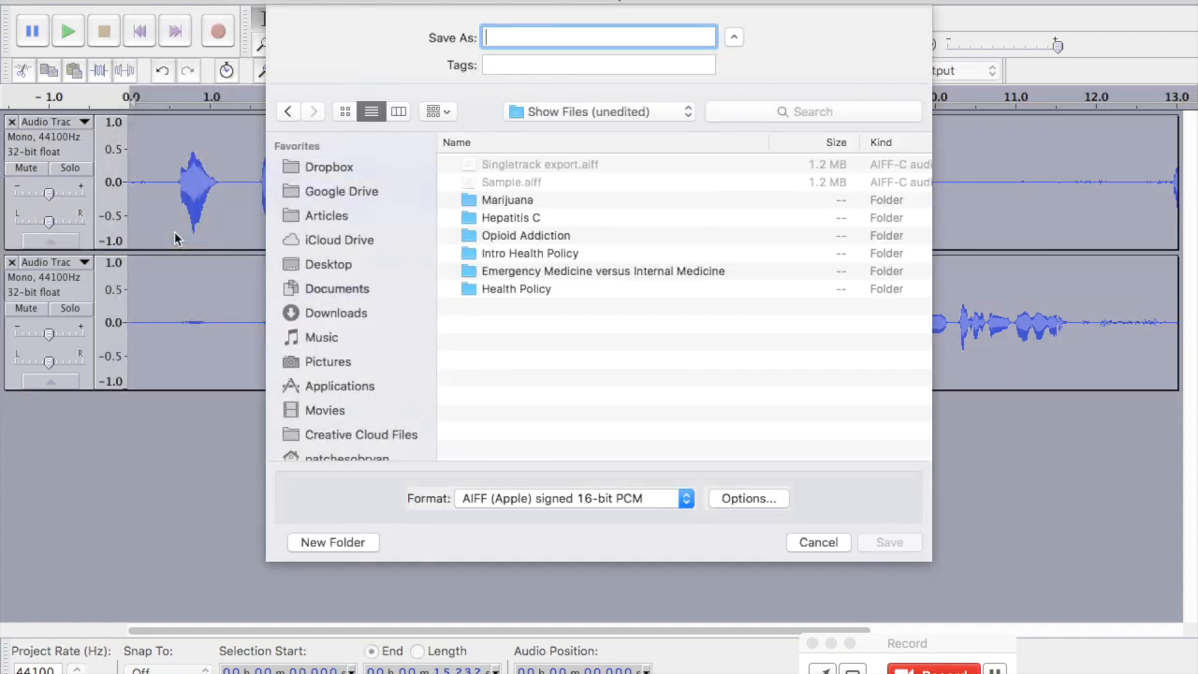
{"action": "type", "text": "trac"}
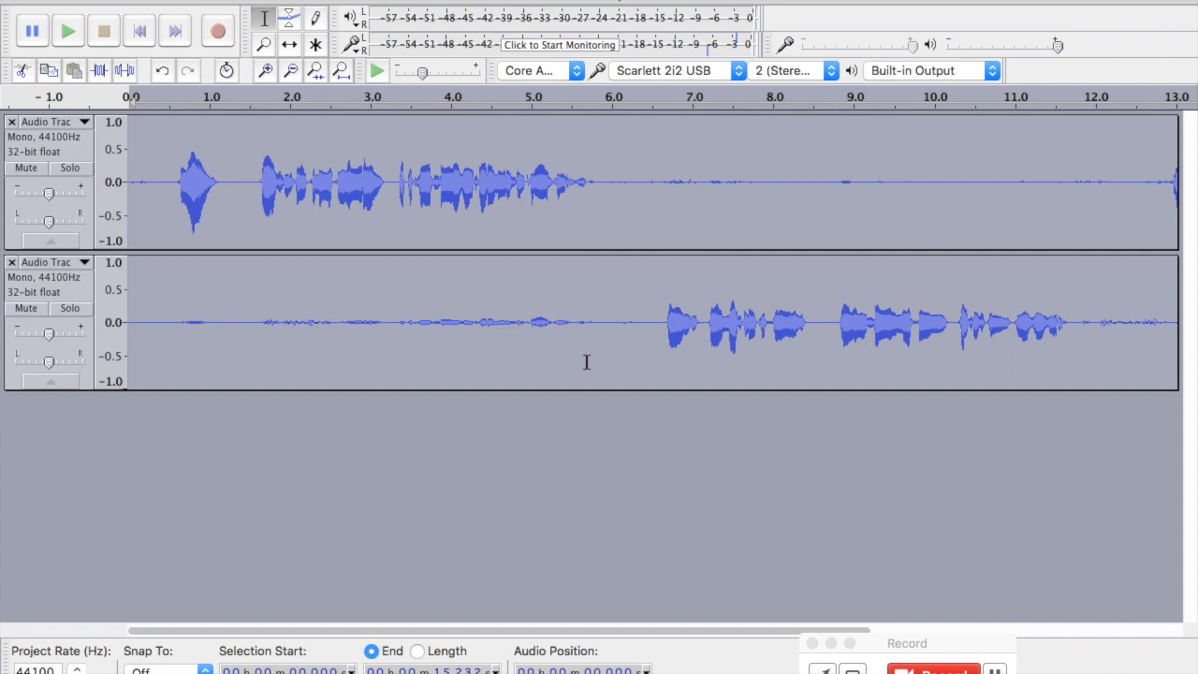
{"action": "mouse_move", "coordinate": [447, 217]}
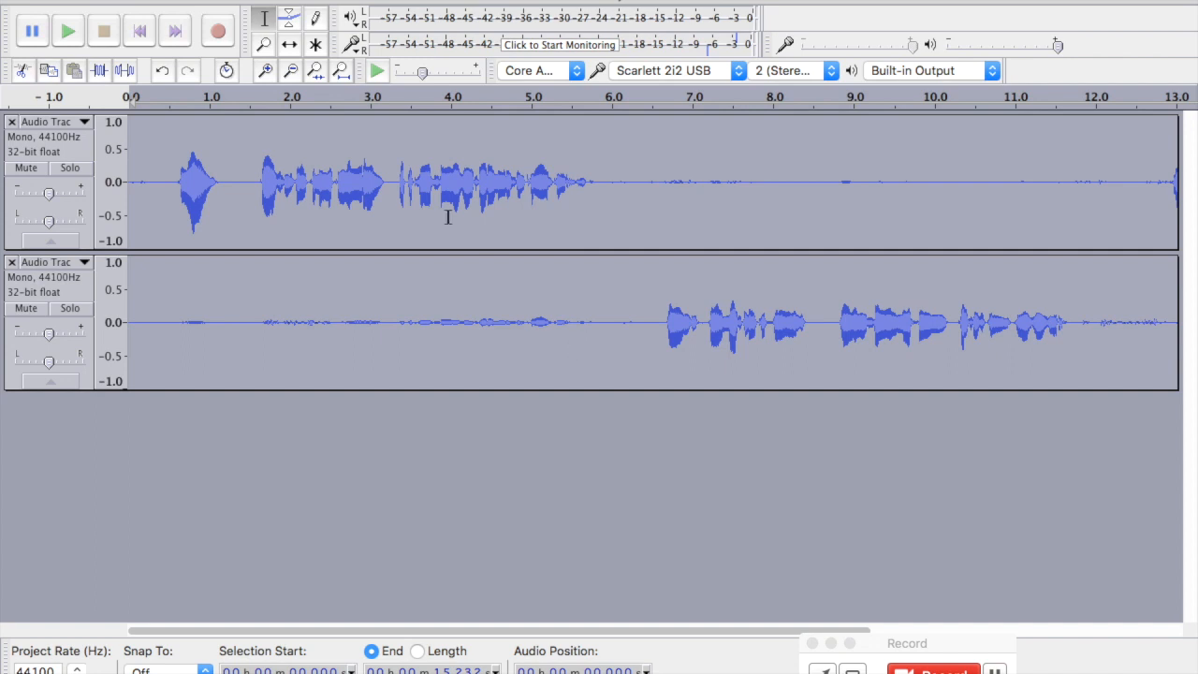